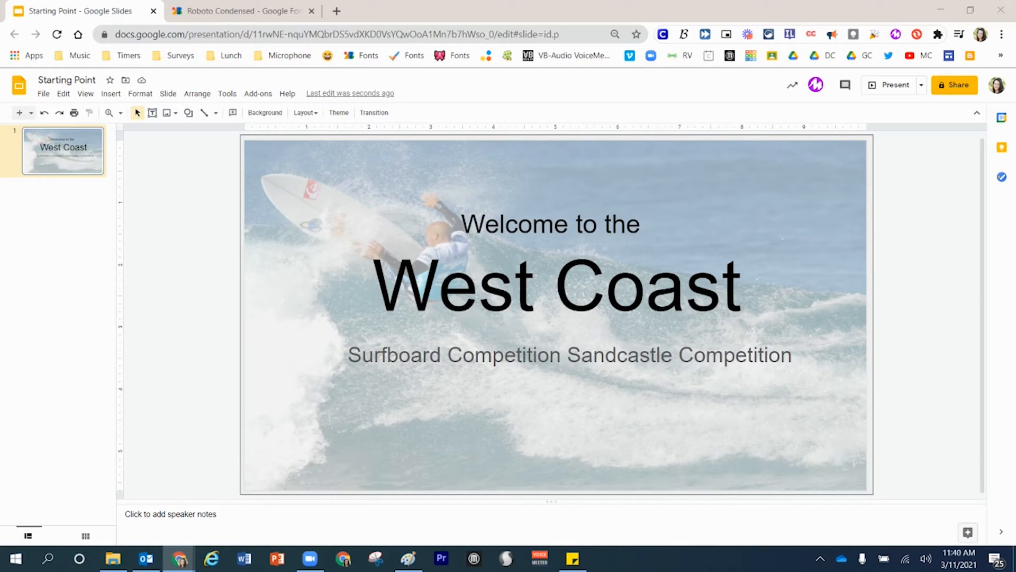
mouse_move(751, 400)
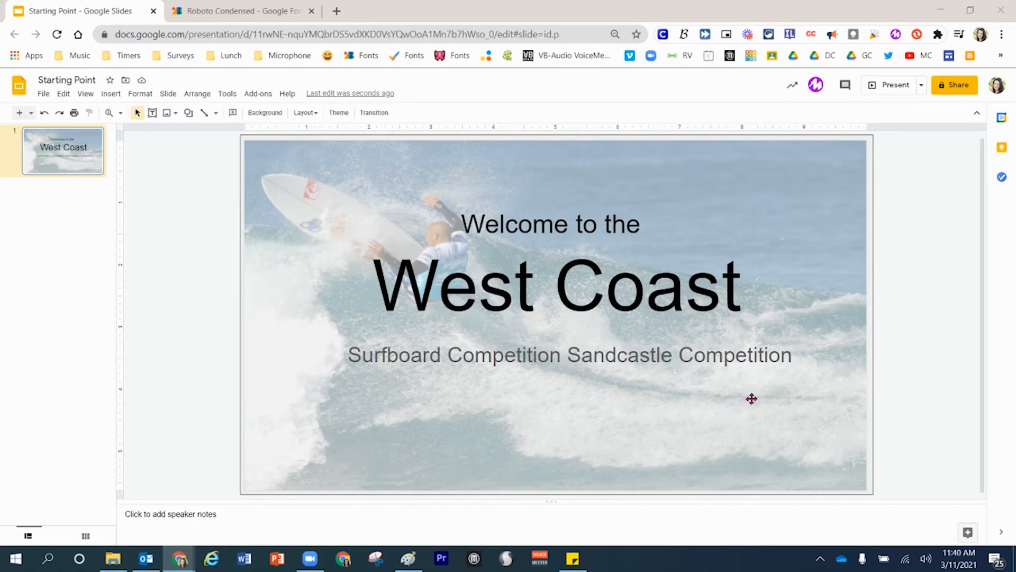
mouse_move(407, 224)
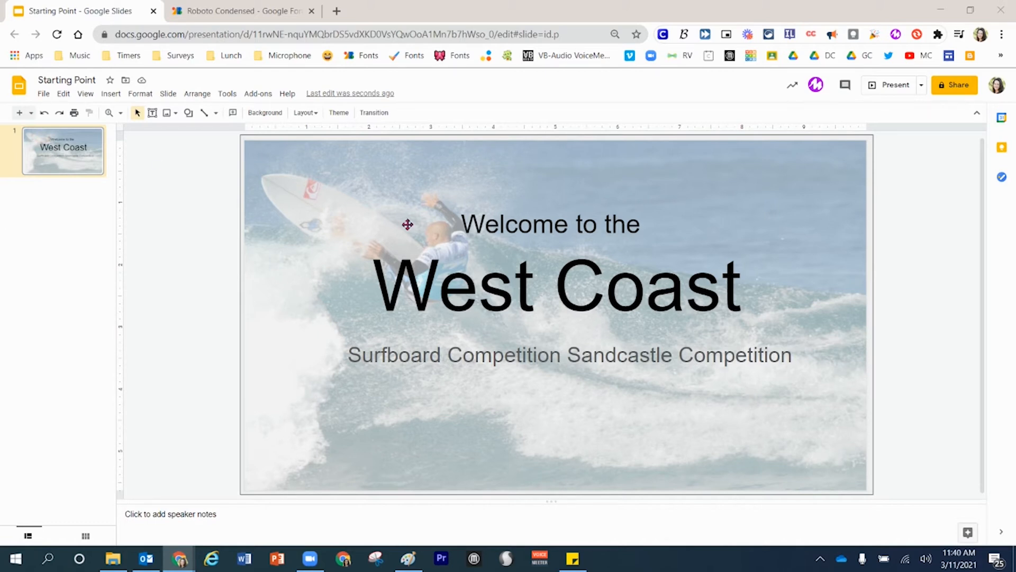
mouse_move(588, 312)
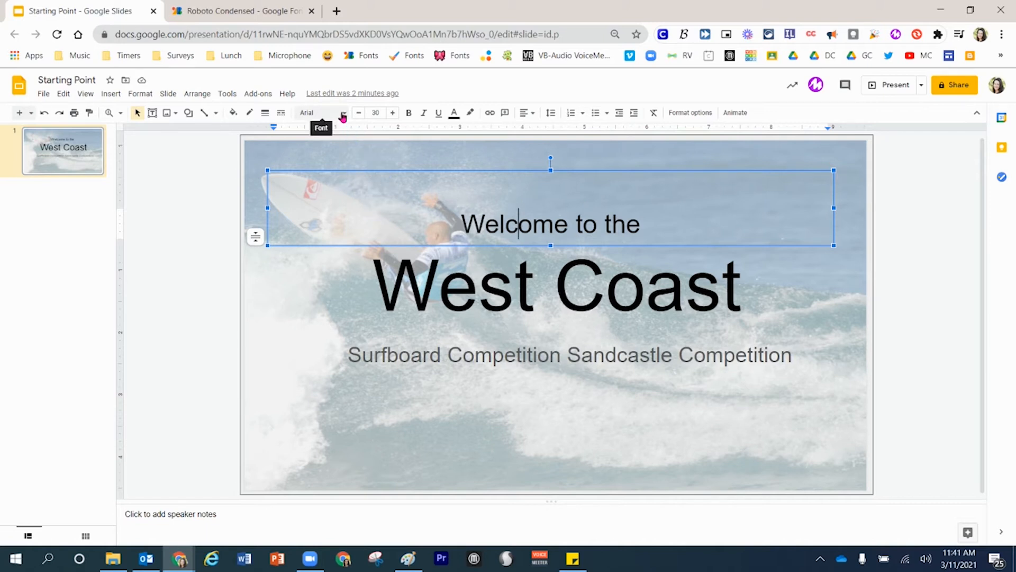
- Open the full font library from the 'Welcome to the' text box's Font dropdown
left_click(342, 114)
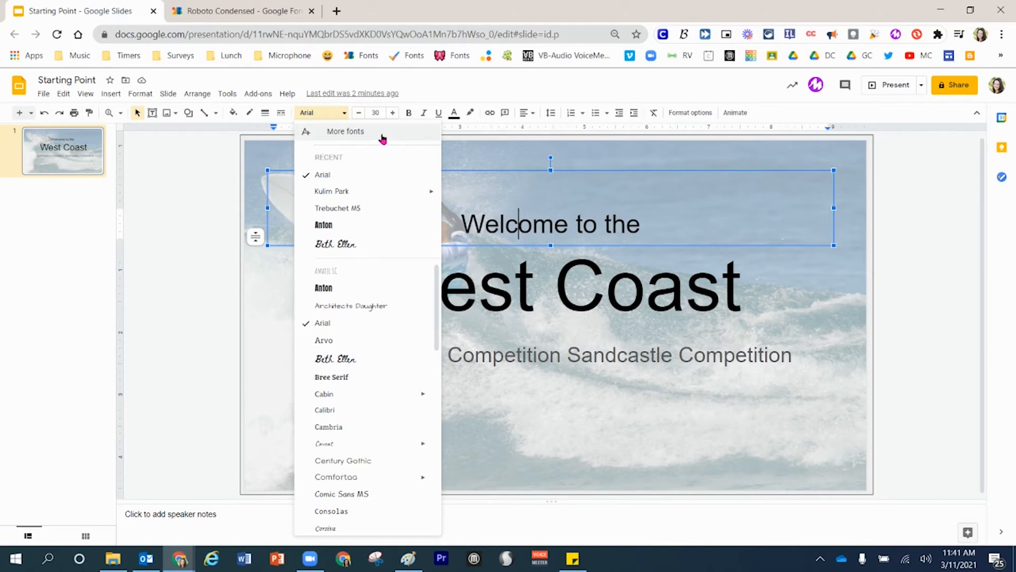
left_click(345, 132)
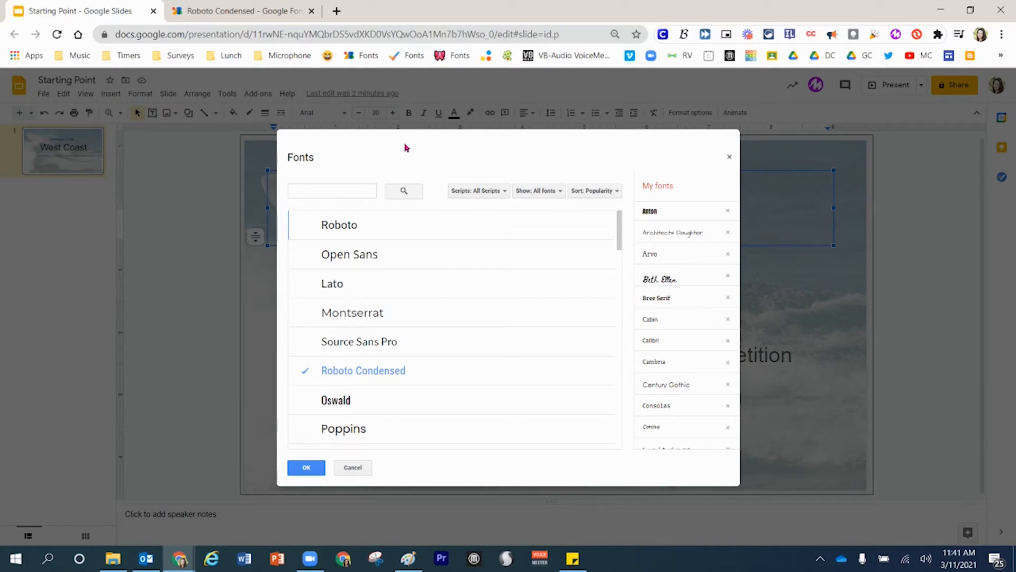
mouse_move(462, 143)
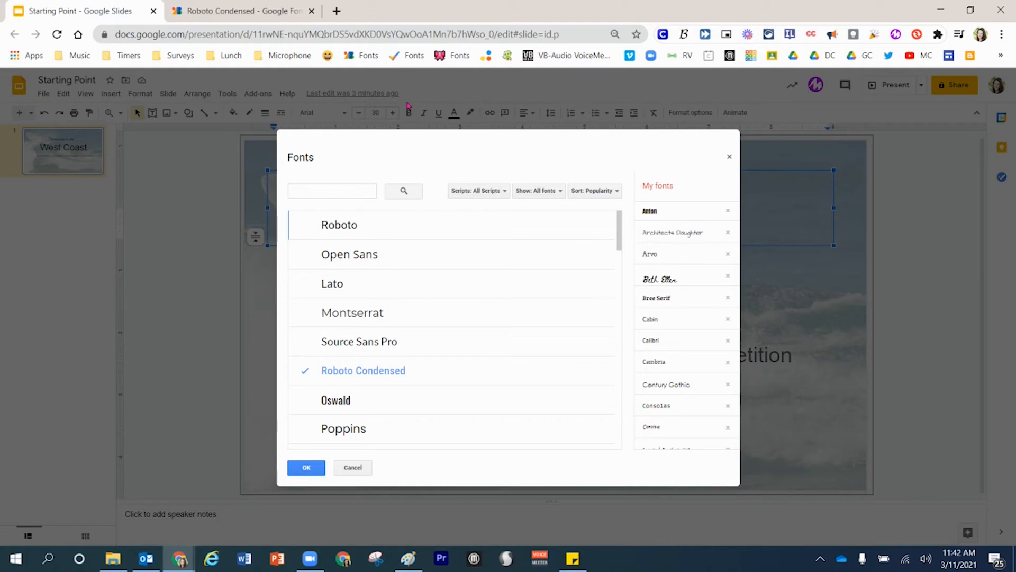
- Review the Scripts, Show and Sort filters, then set Show to Display fonts only
left_click(478, 191)
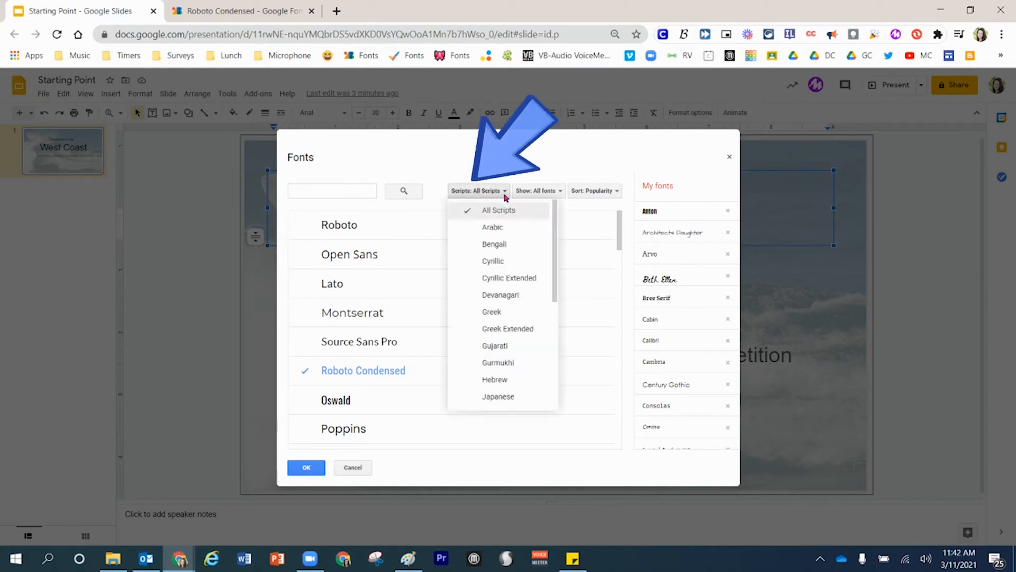
left_click(538, 191)
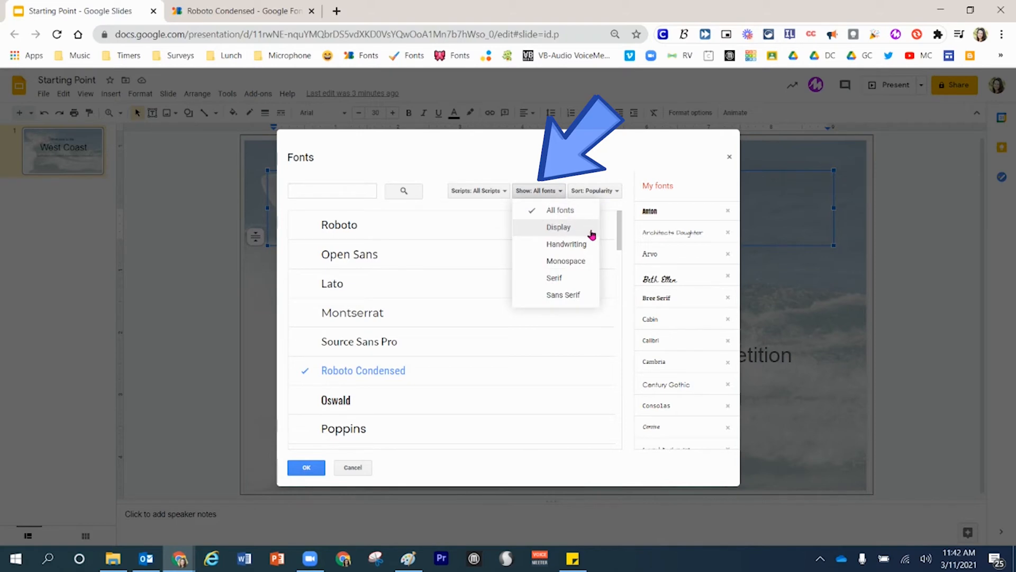
left_click(591, 190)
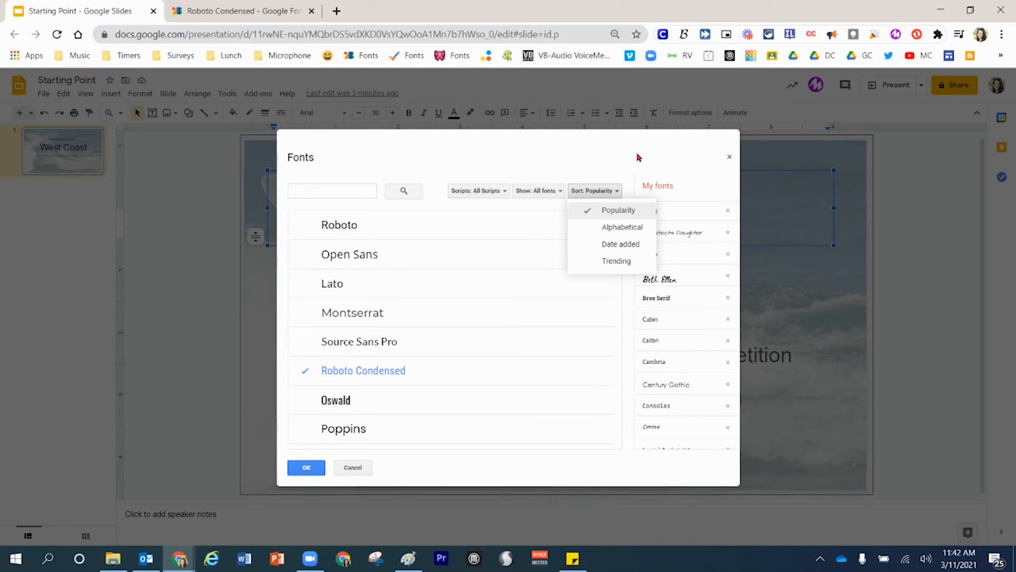
left_click(537, 189)
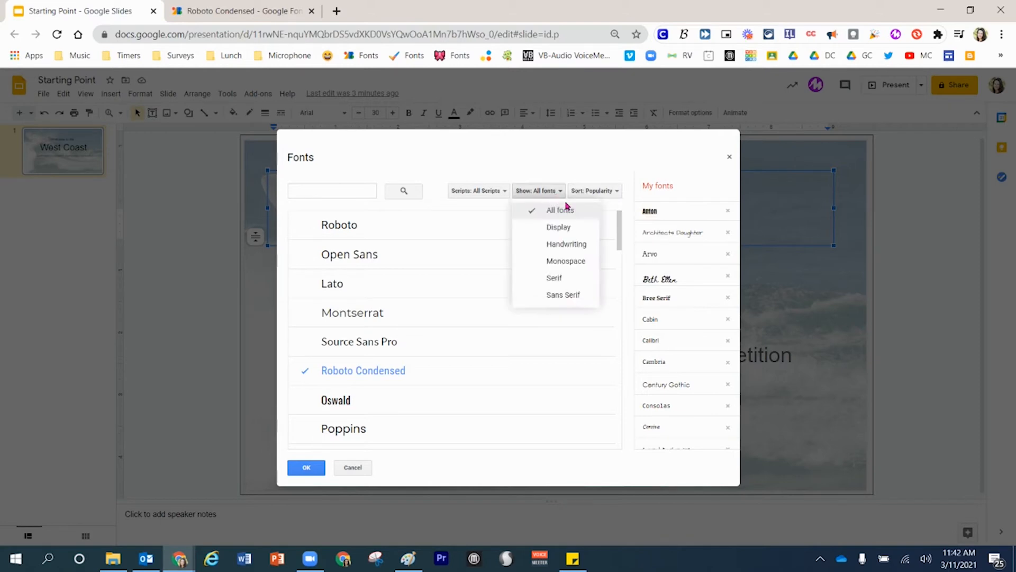
left_click(558, 226)
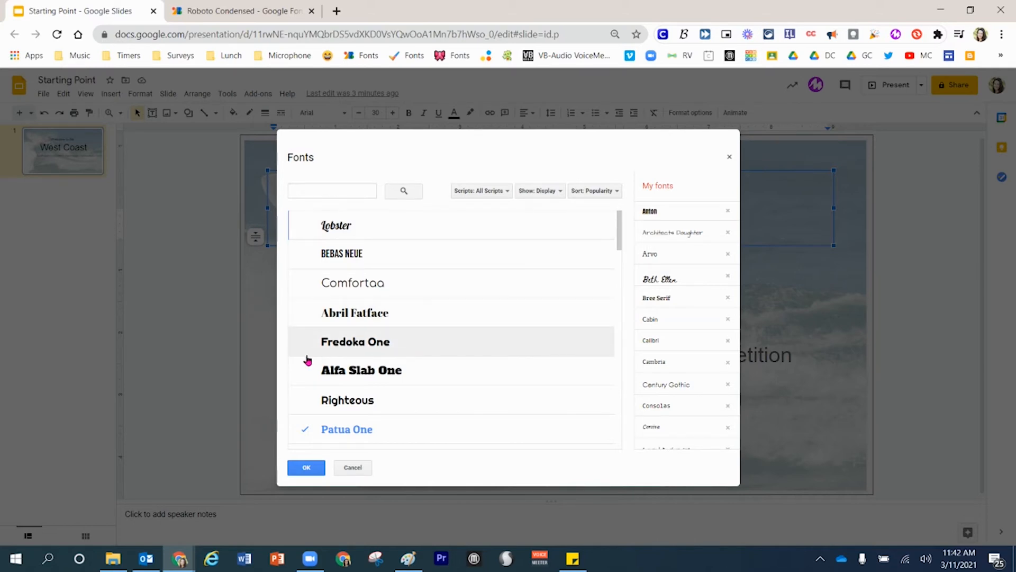
- Tick Alfa Slab One, Bungee, Overlock and Lilita One into My fonts
left_click(361, 369)
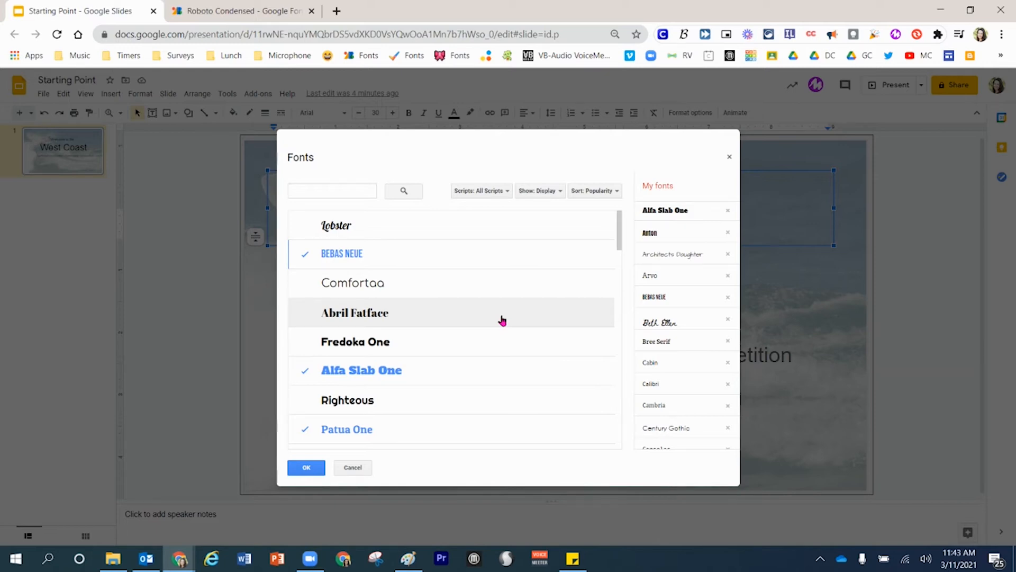
scroll("down", 3)
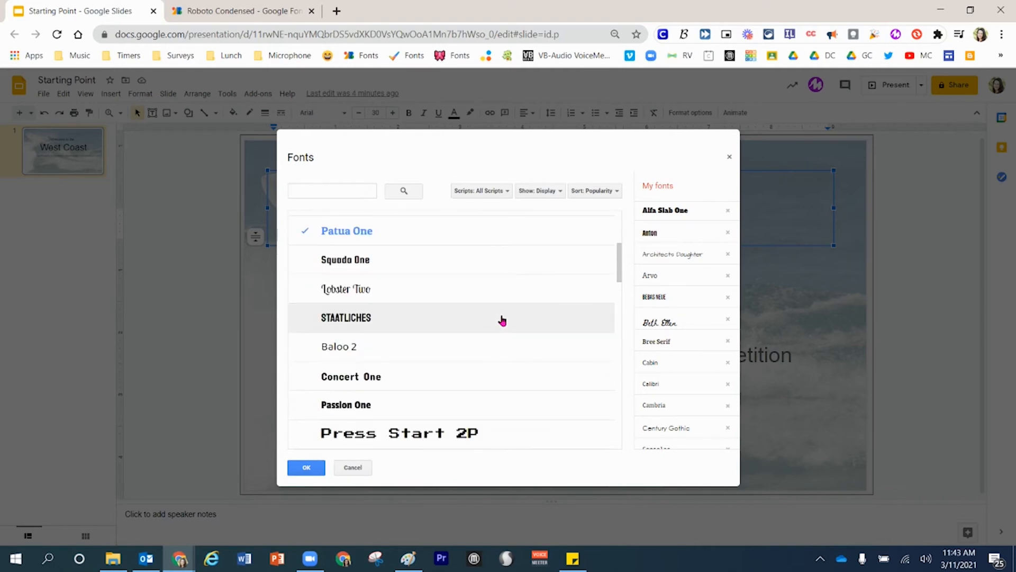
scroll("down", 3)
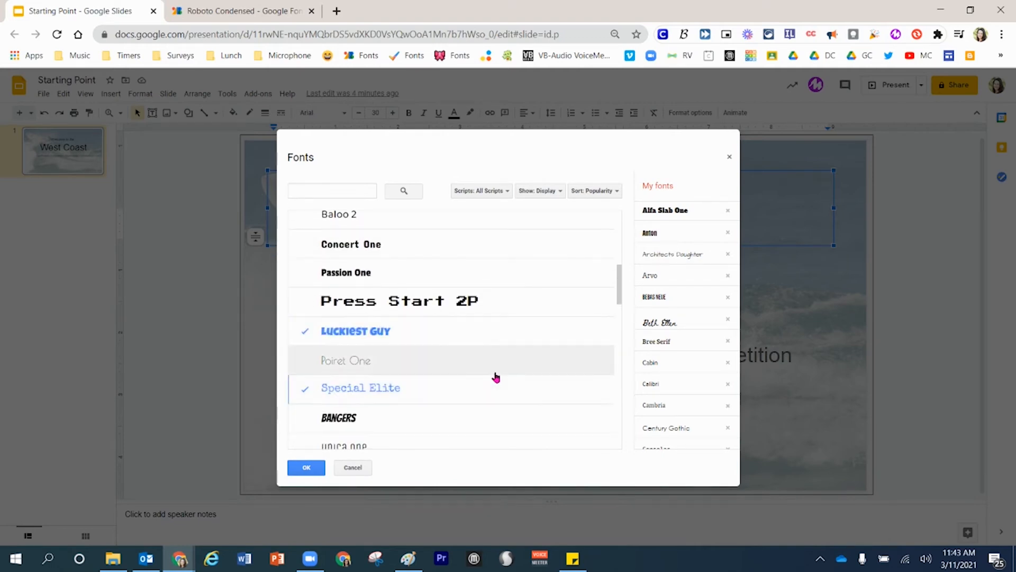
scroll("down", 3)
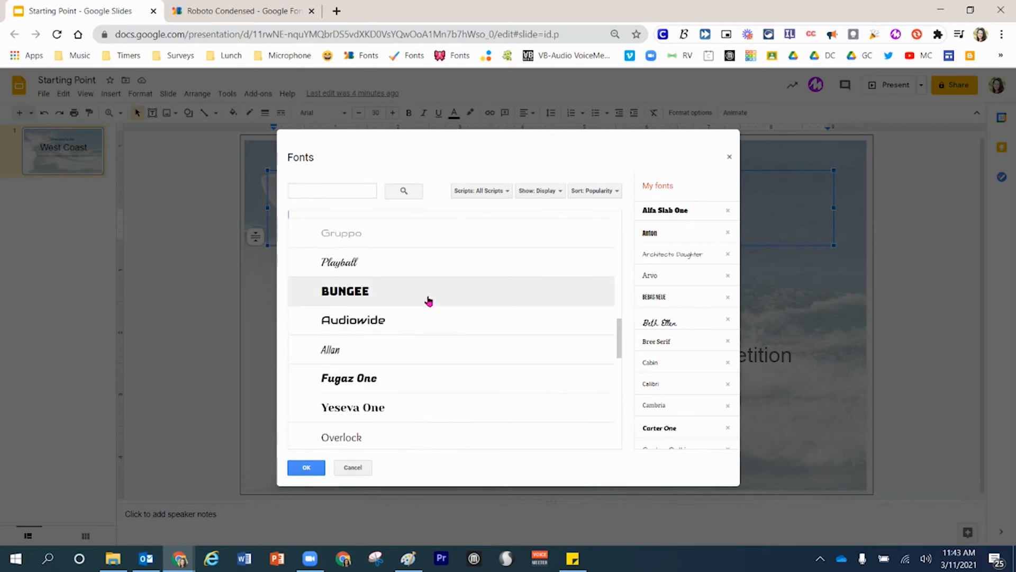
left_click(345, 290)
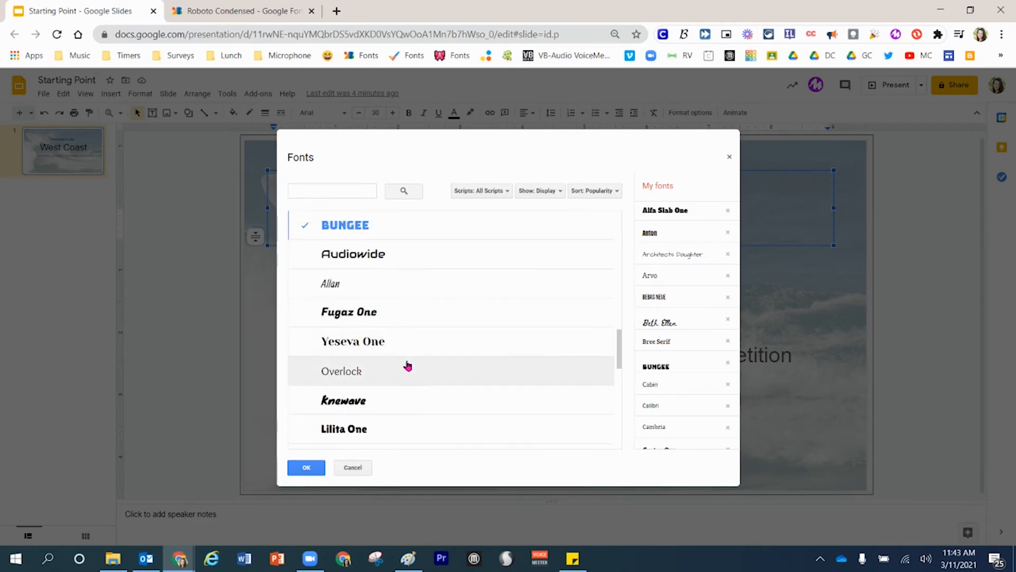
left_click(342, 370)
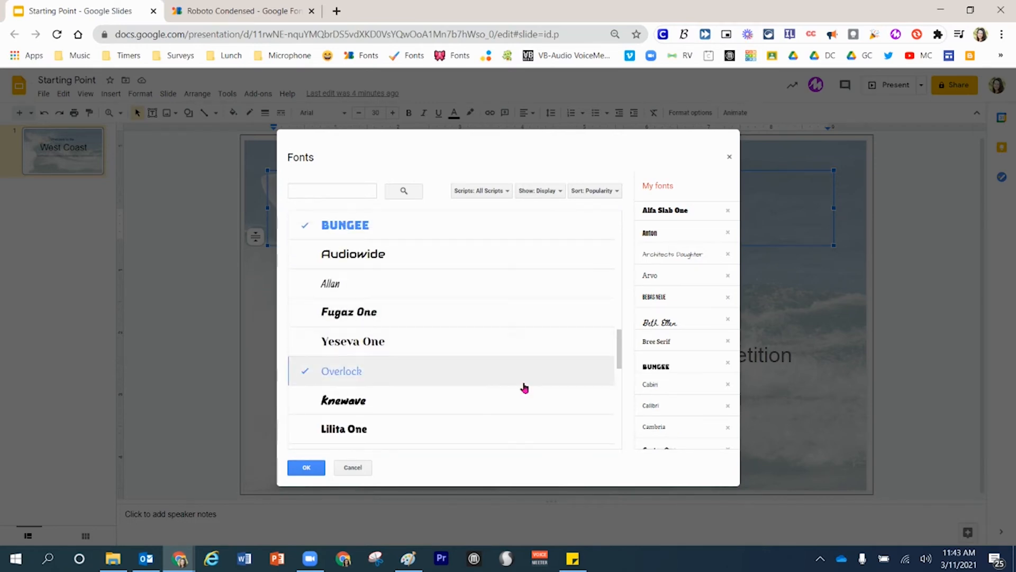
left_click(344, 429)
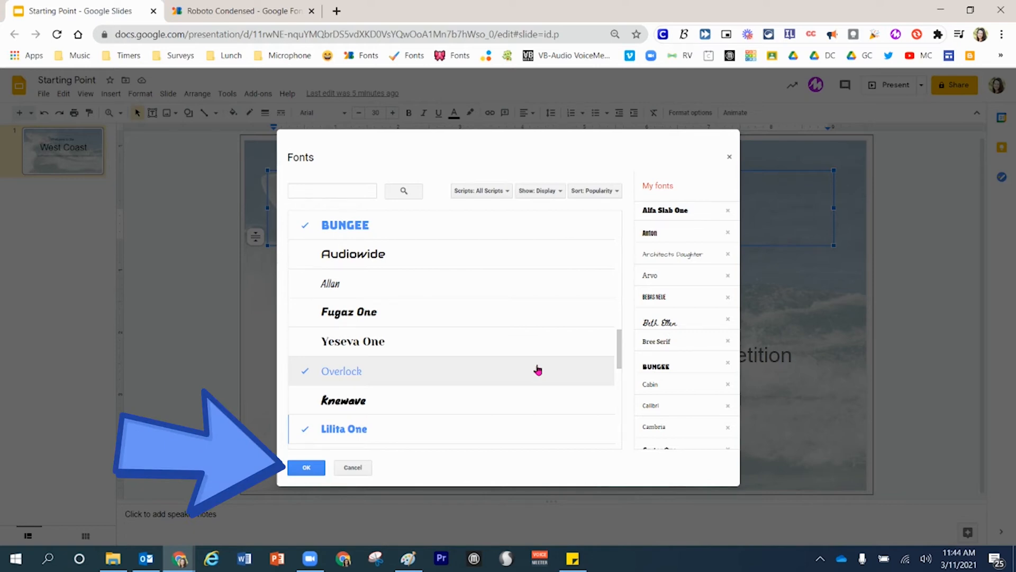
- Confirm the added fonts and apply Beth Ellen to the 'Welcome to the' line
left_click(306, 467)
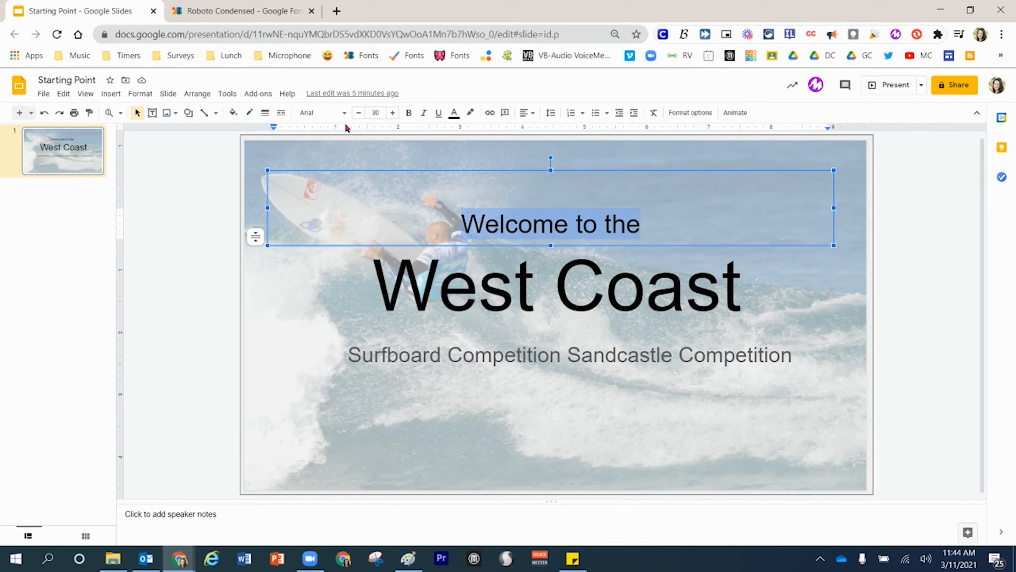
left_click(322, 112)
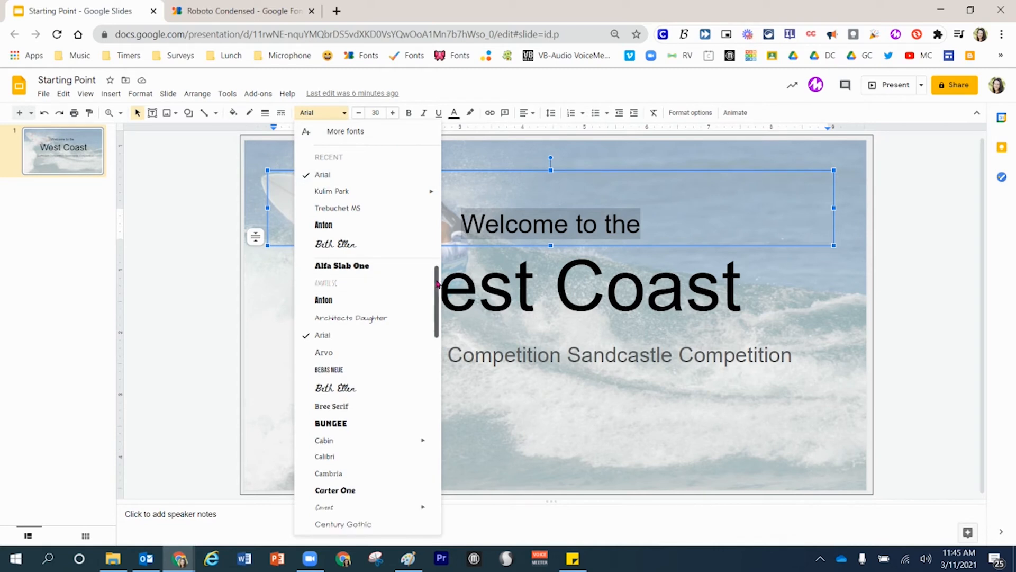
scroll("down", 3)
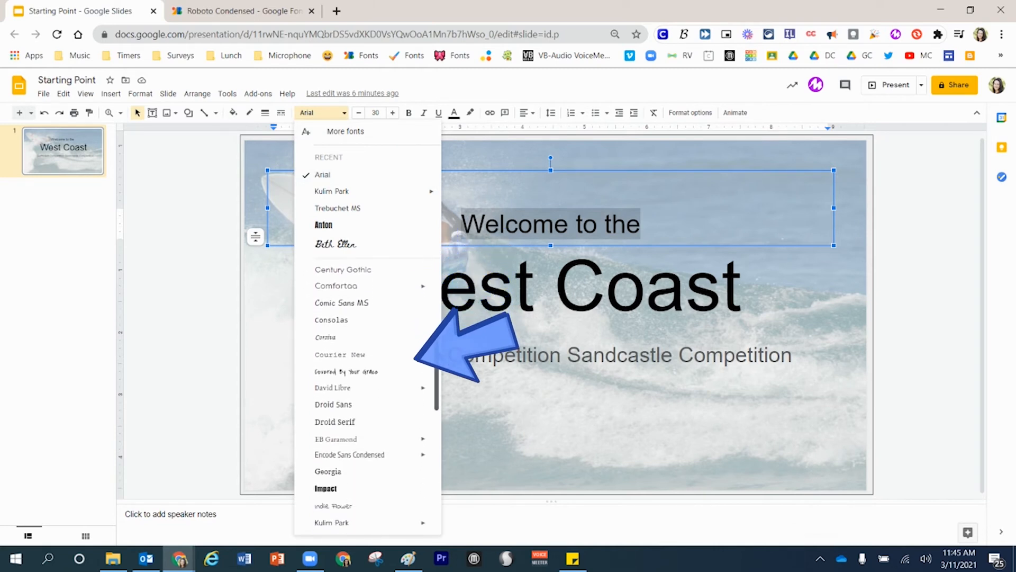
scroll("down", 3)
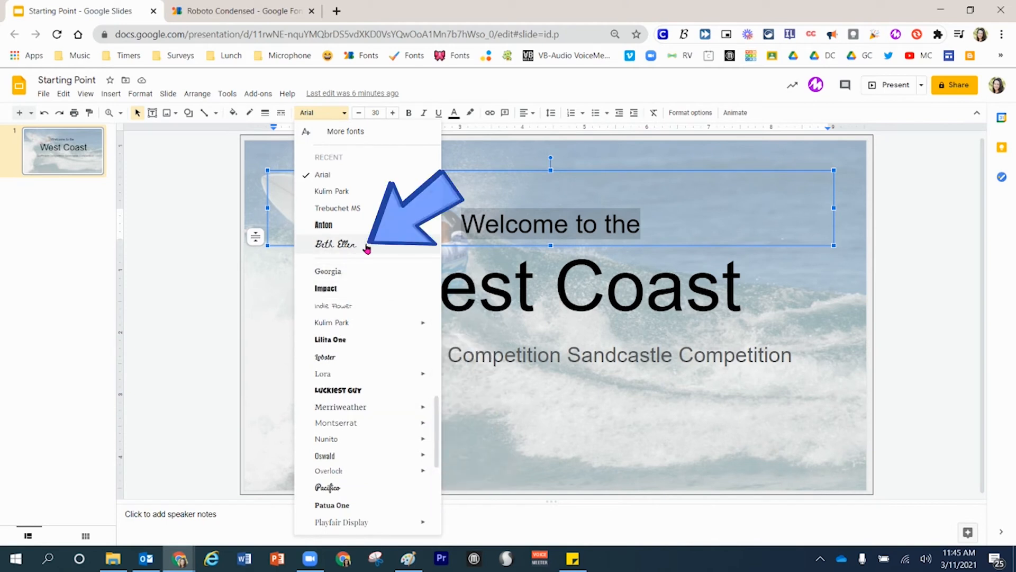
left_click(334, 245)
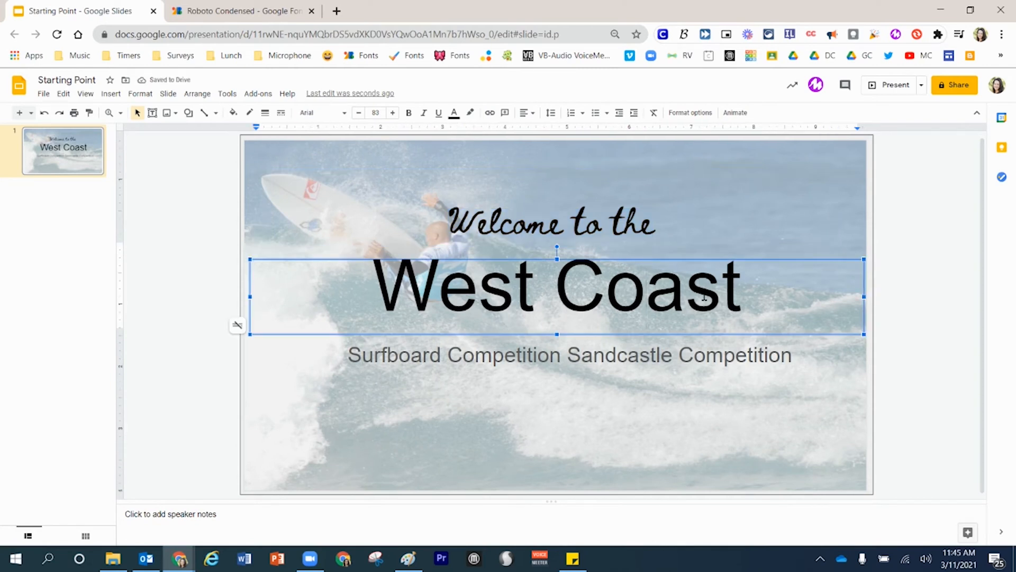
- Select 'West Coast', set it in Anton, and move into the subtitle box
triple_click(554, 285)
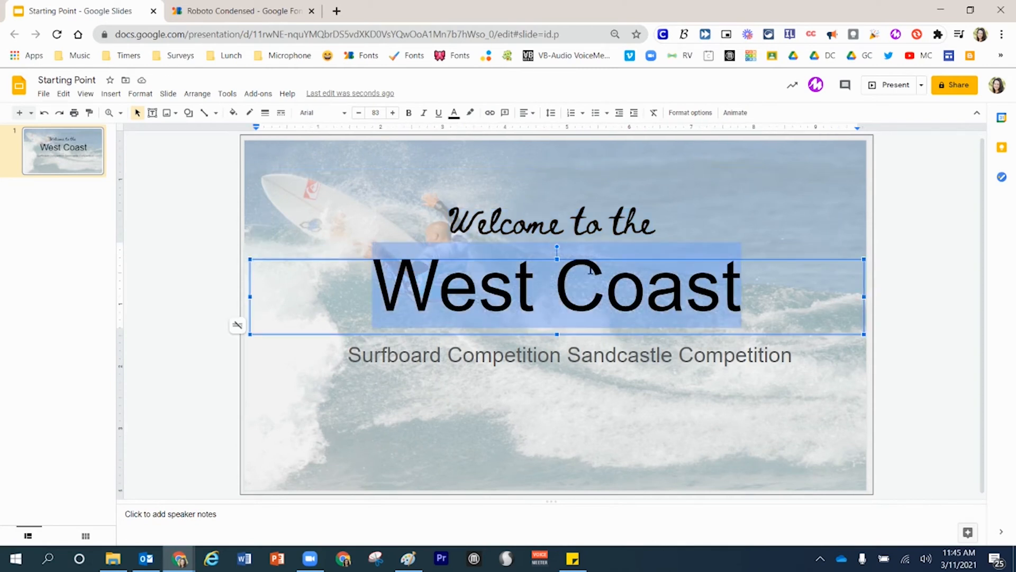
left_click(321, 112)
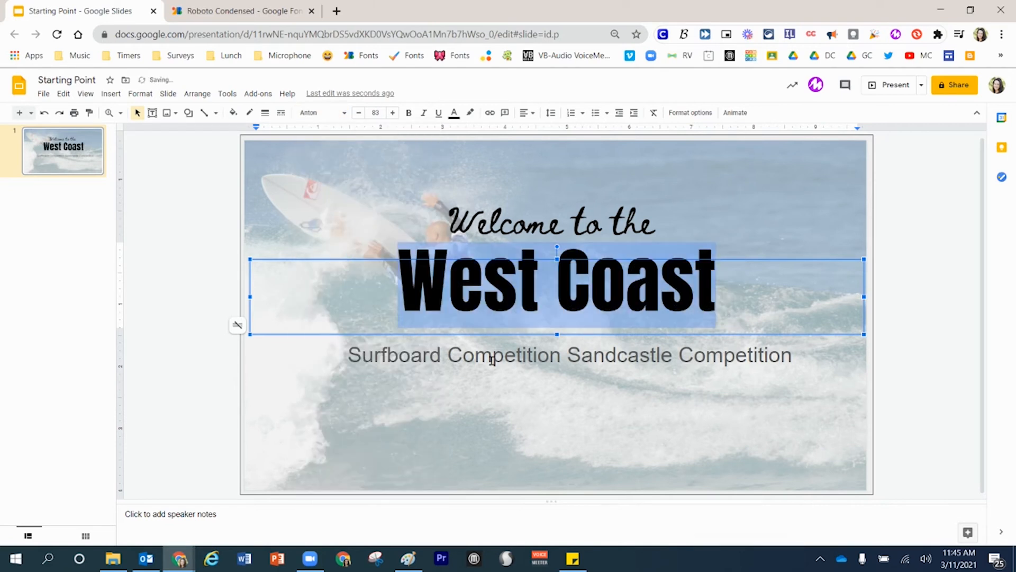
left_click(569, 354)
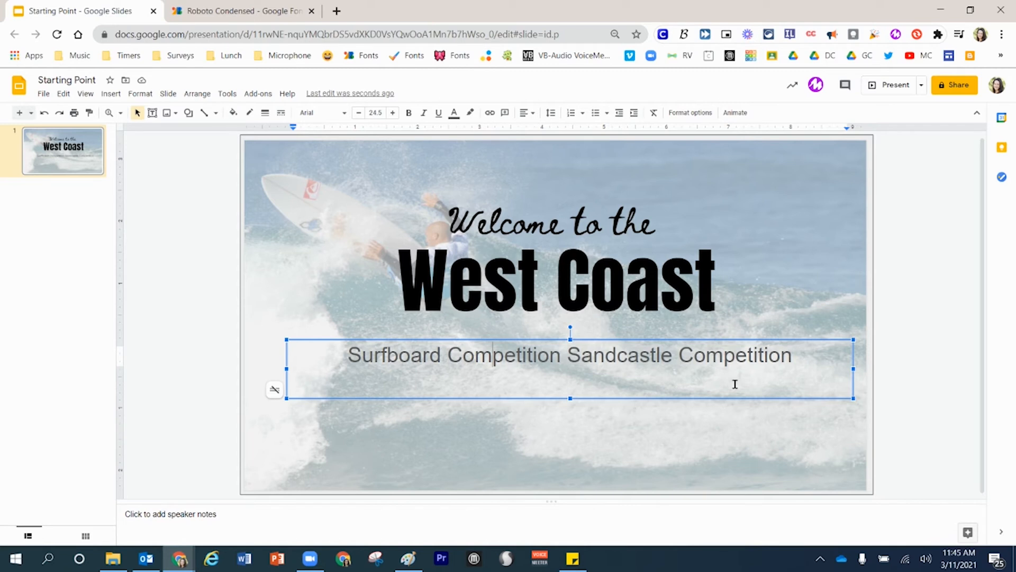
- Leave the subtitle text and switch to the Google Fonts browser tab
left_click(492, 354)
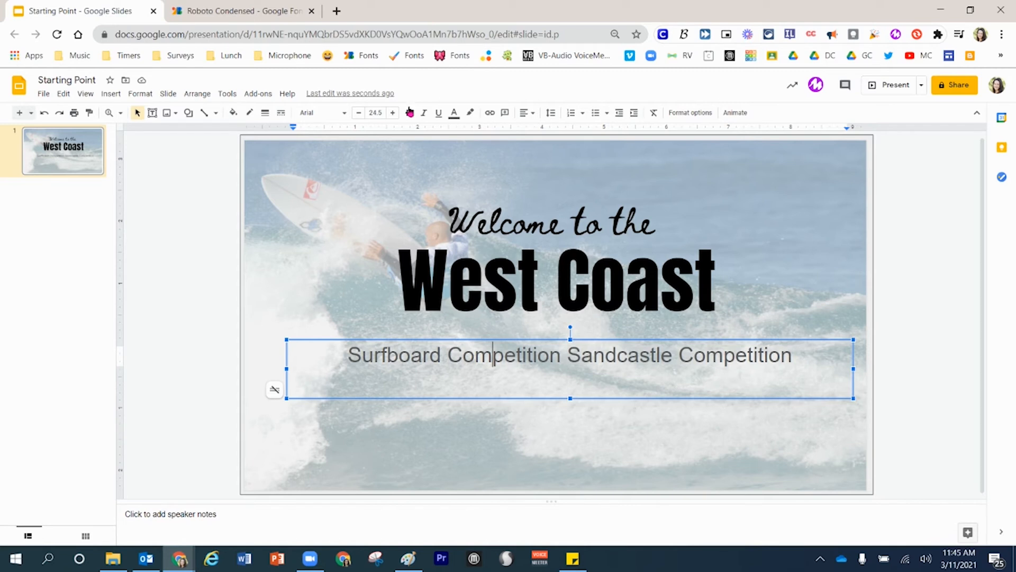
left_click(408, 112)
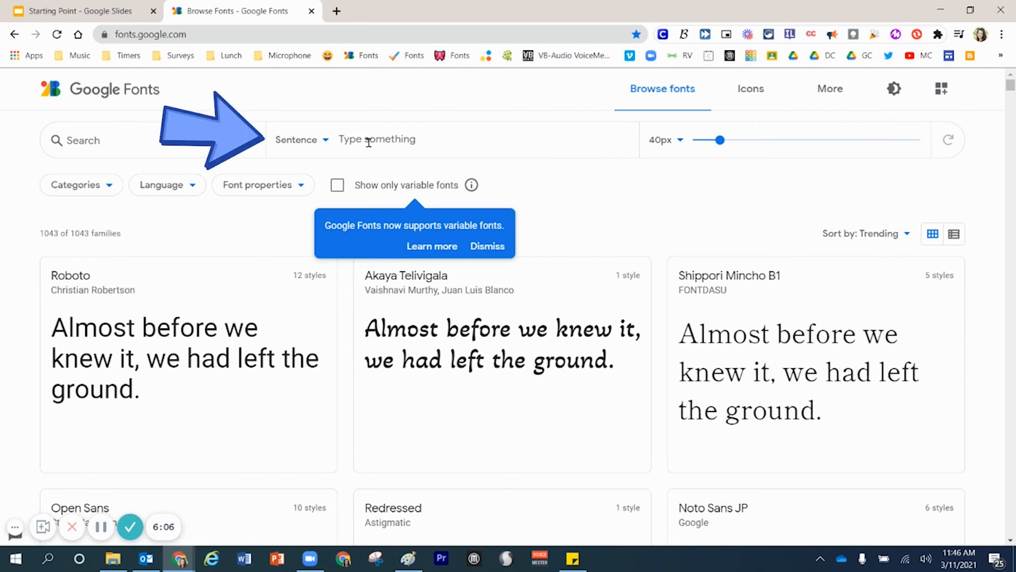
- Preview all fonts with the custom text 'surfboard competition & sandcastle competition' and browse the cards
left_click(300, 140)
type("suf")
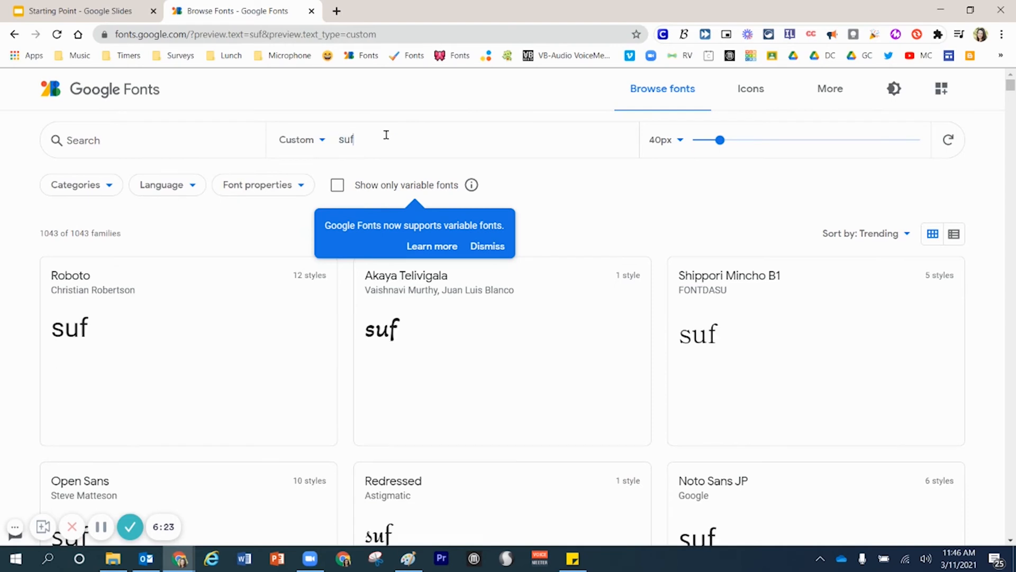
type("surfboard competition & sandcastle competition")
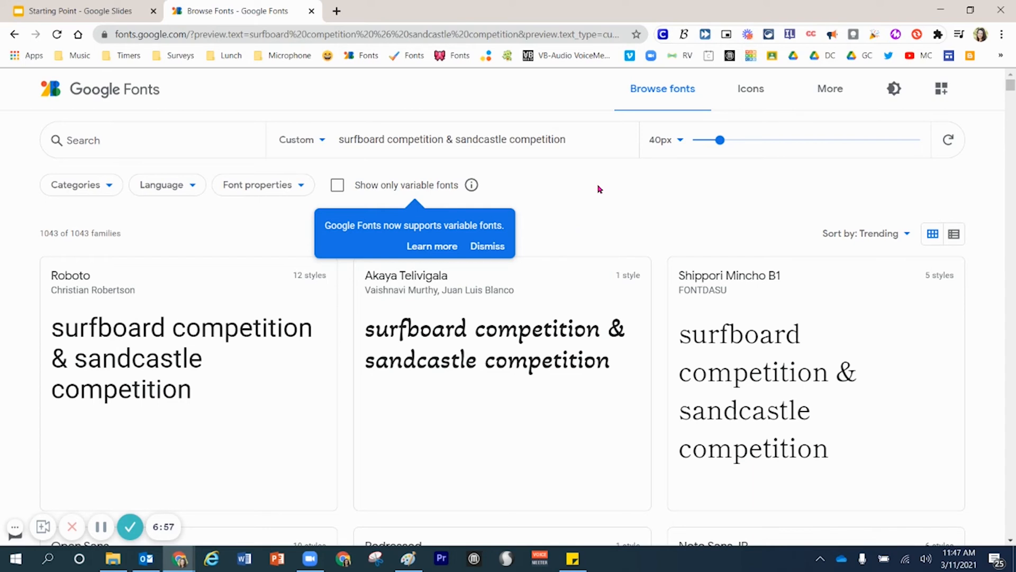
scroll("down", 3)
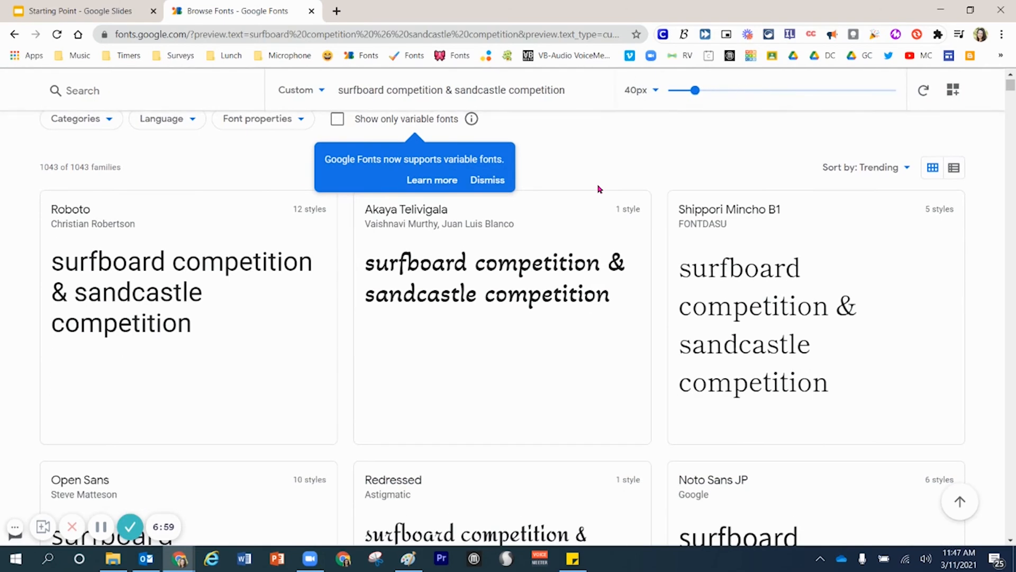
scroll("down", 3)
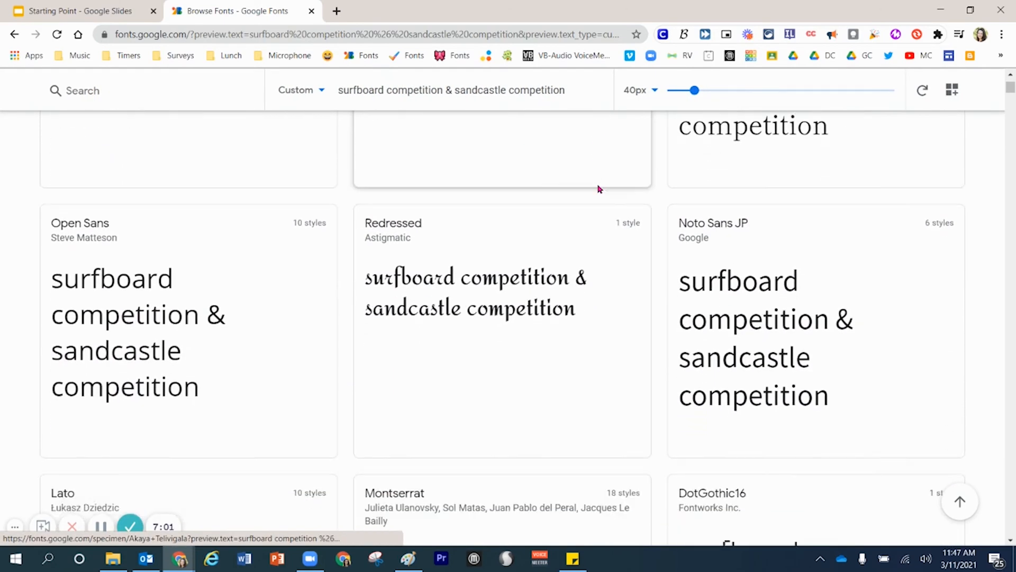
scroll("down", 3)
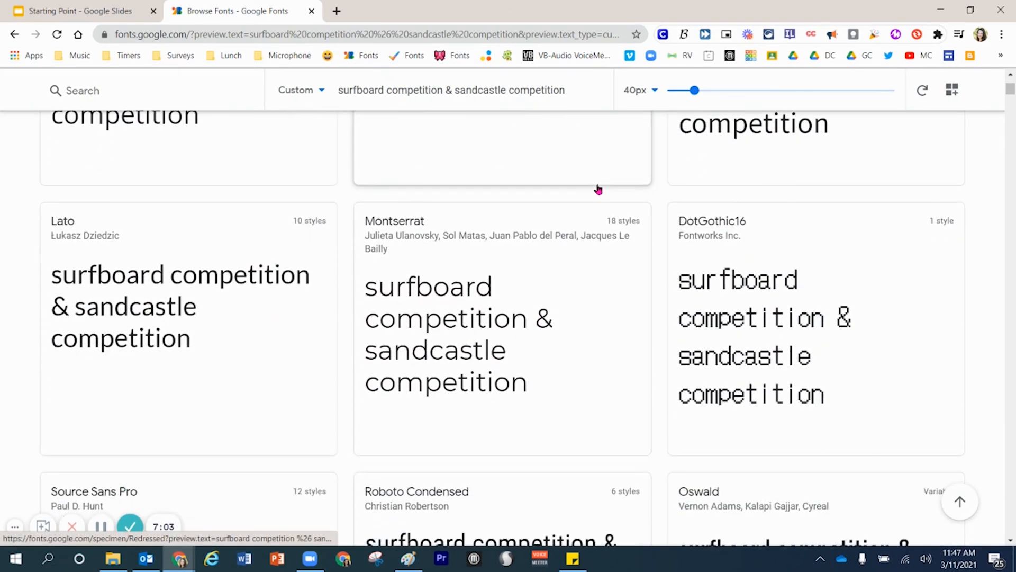
scroll("down", 3)
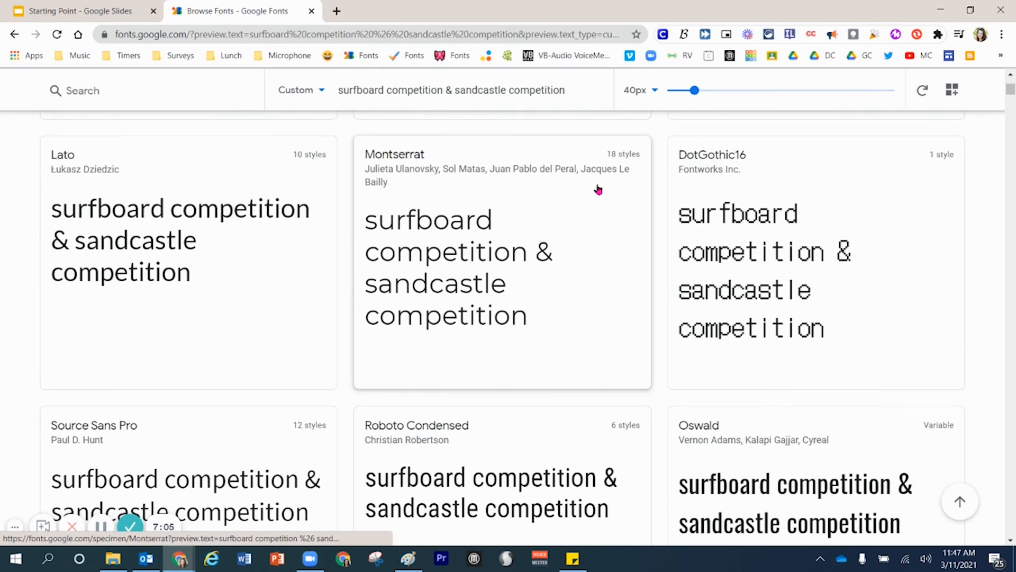
scroll("down", 3)
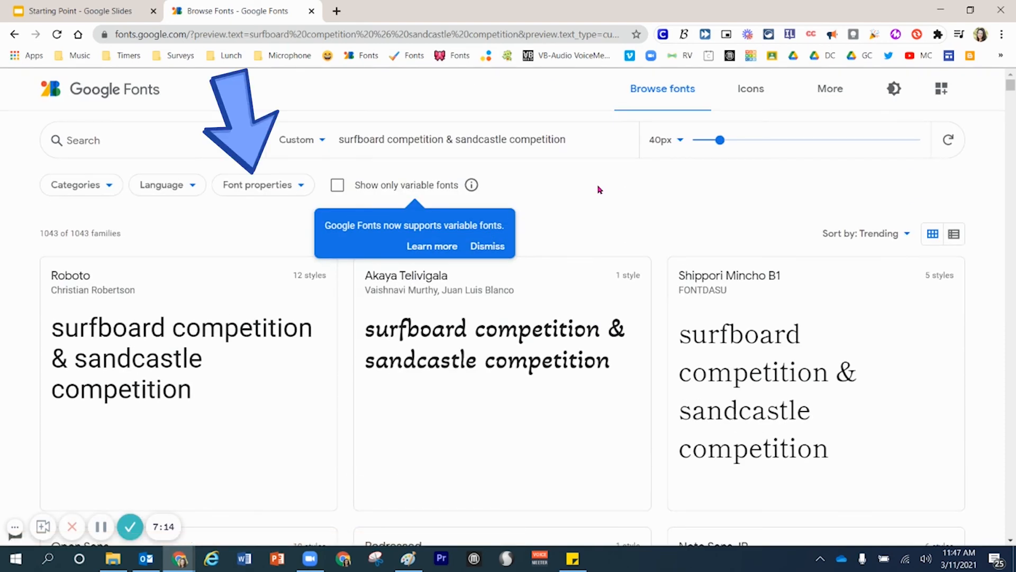
- Filter Google Fonts categories to Serif, Sans Serif and Display, reaching Noto Sans JP
left_click(262, 184)
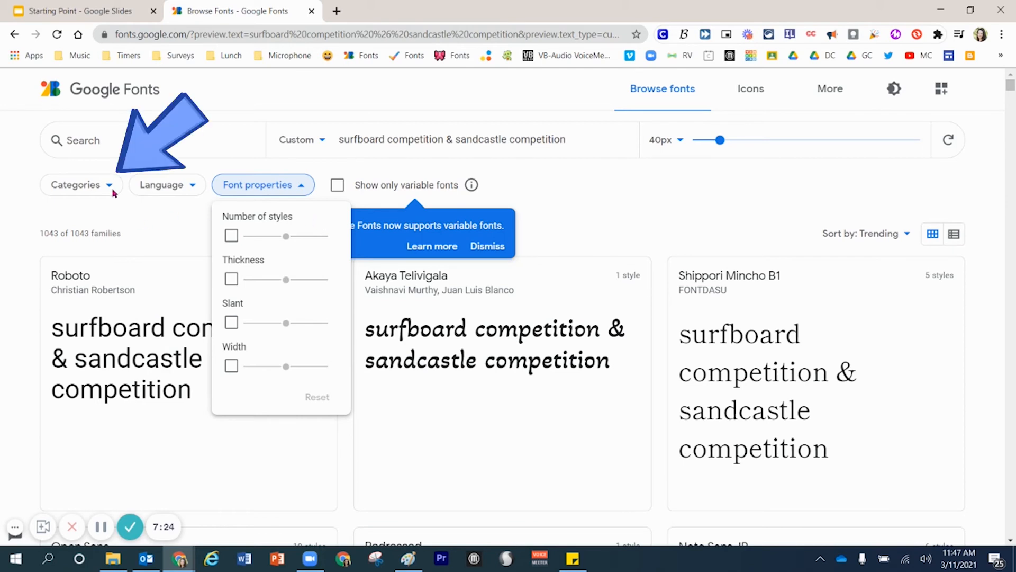
left_click(75, 184)
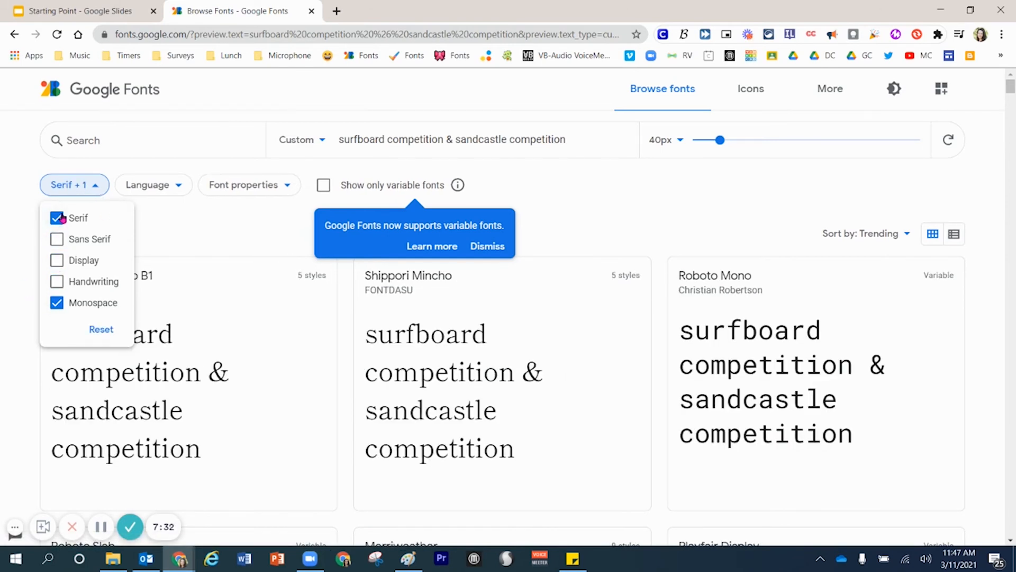
left_click(57, 218)
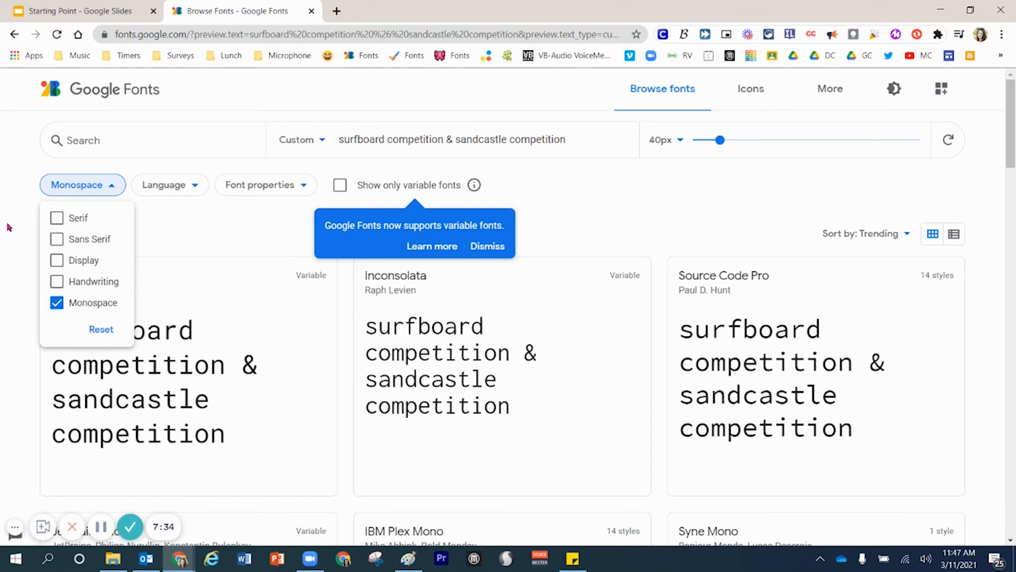
mouse_move(49, 223)
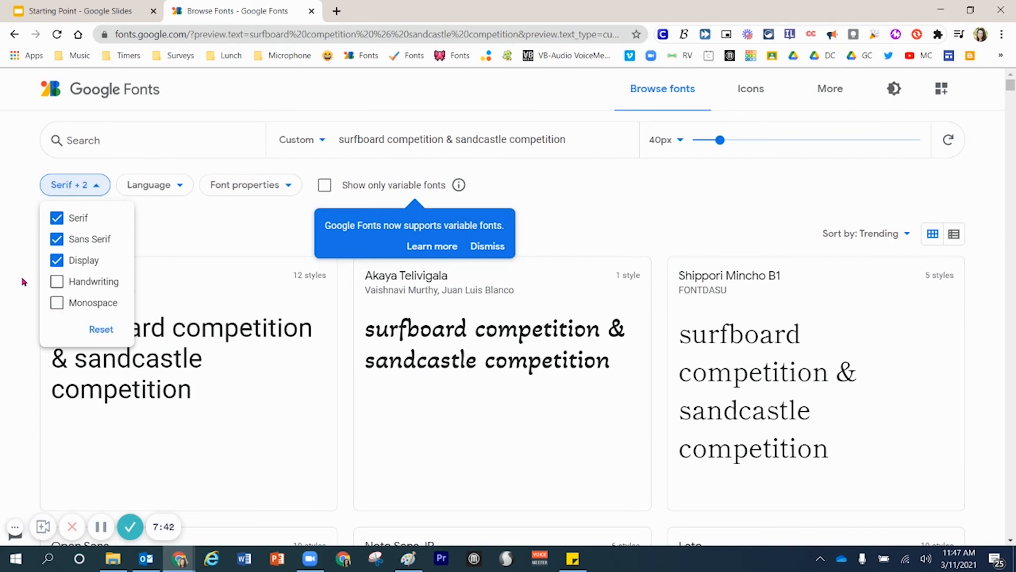
mouse_move(25, 273)
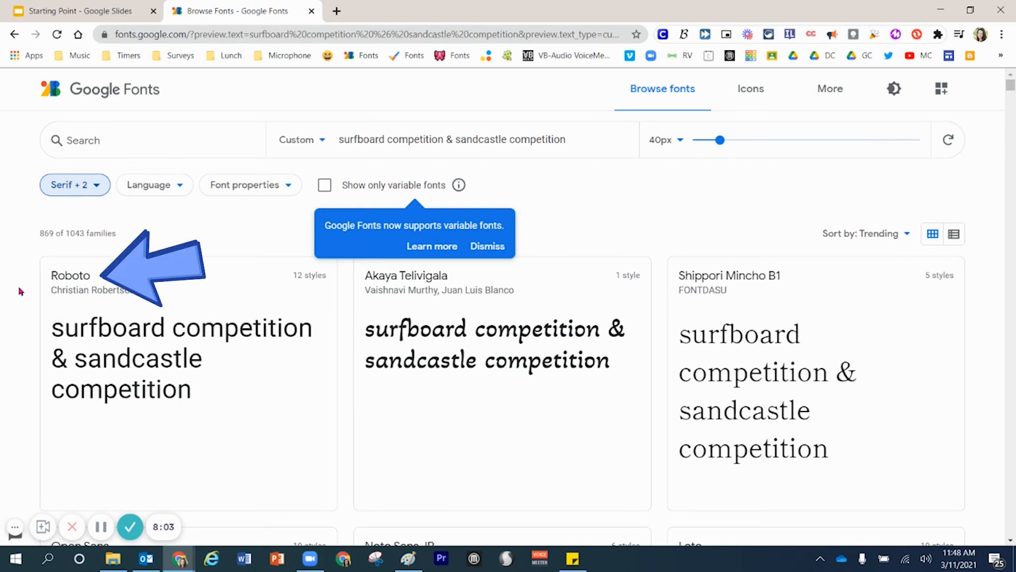
scroll("down", 3)
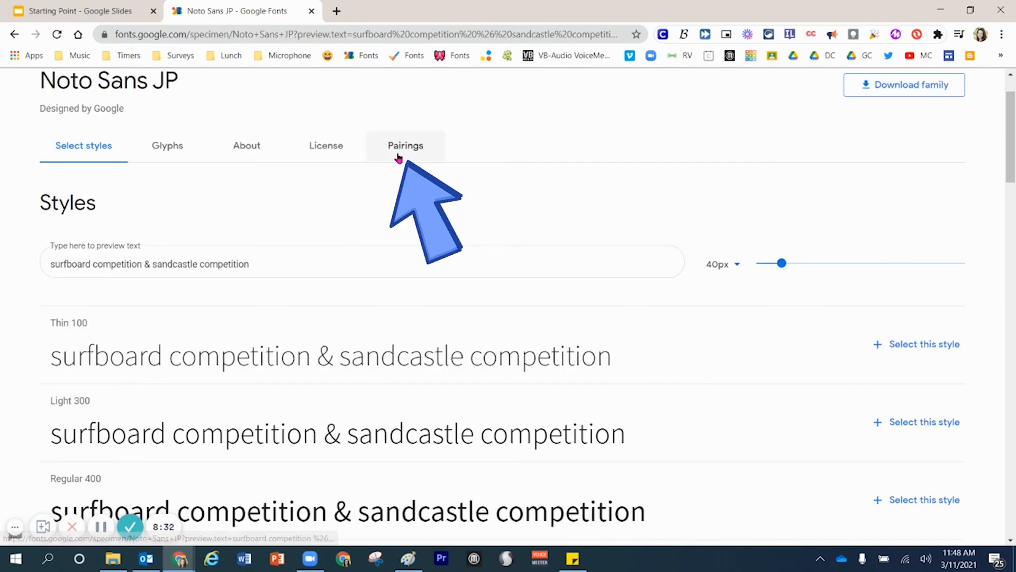
- View Noto Sans JP's Roboto pairing at Black weight, then return to the Slides tab
left_click(405, 145)
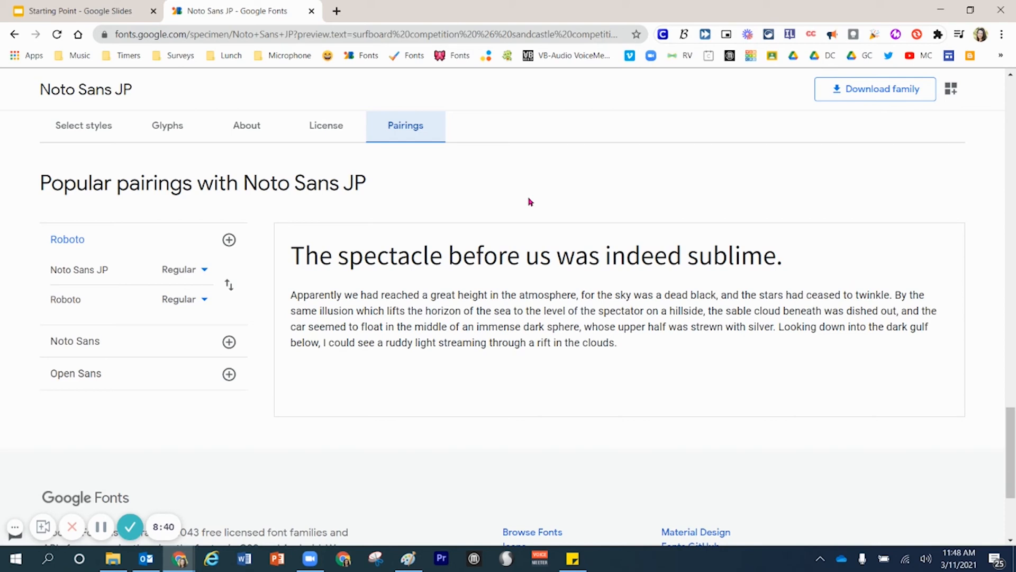
mouse_move(60, 341)
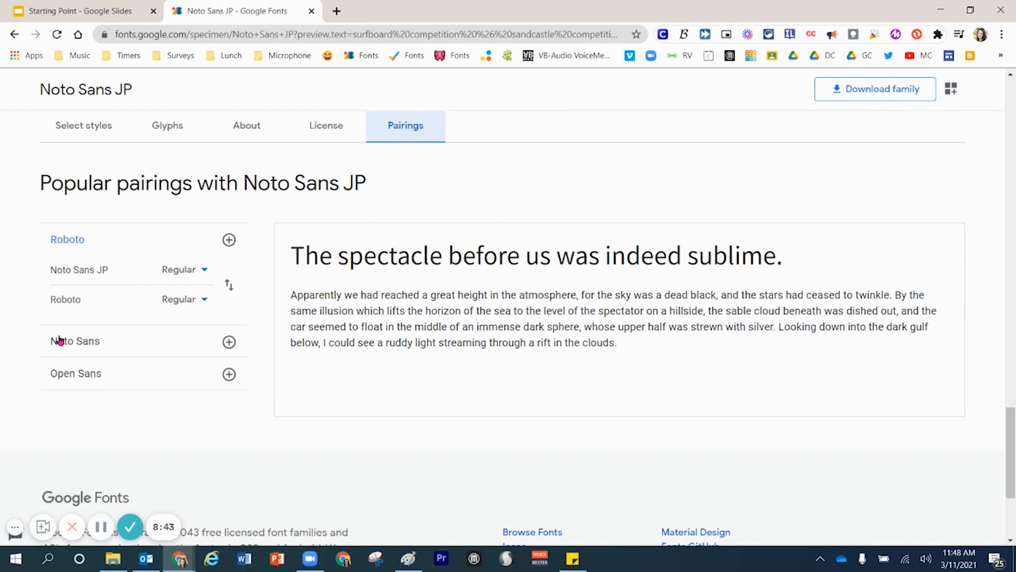
left_click(74, 340)
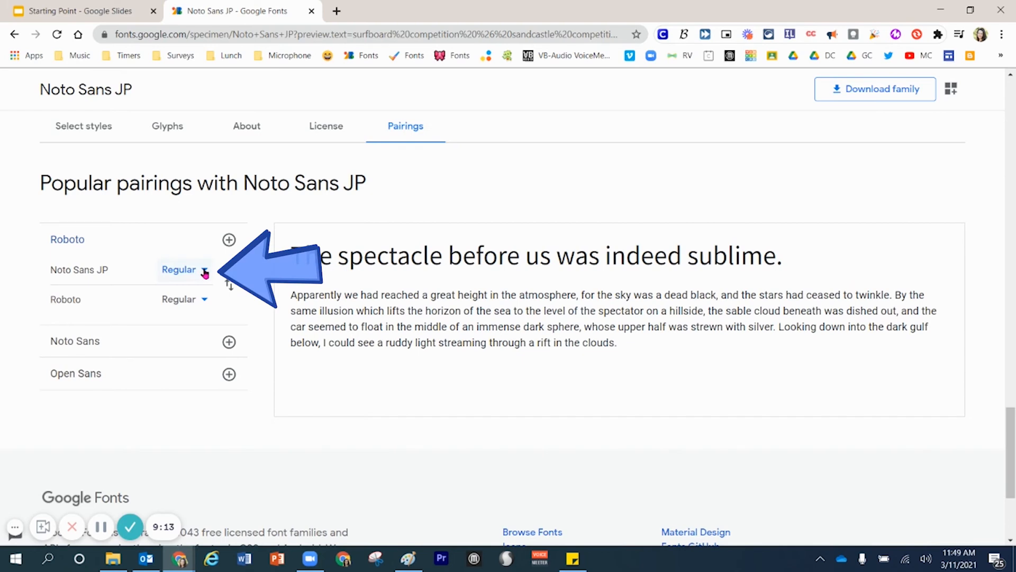
left_click(184, 269)
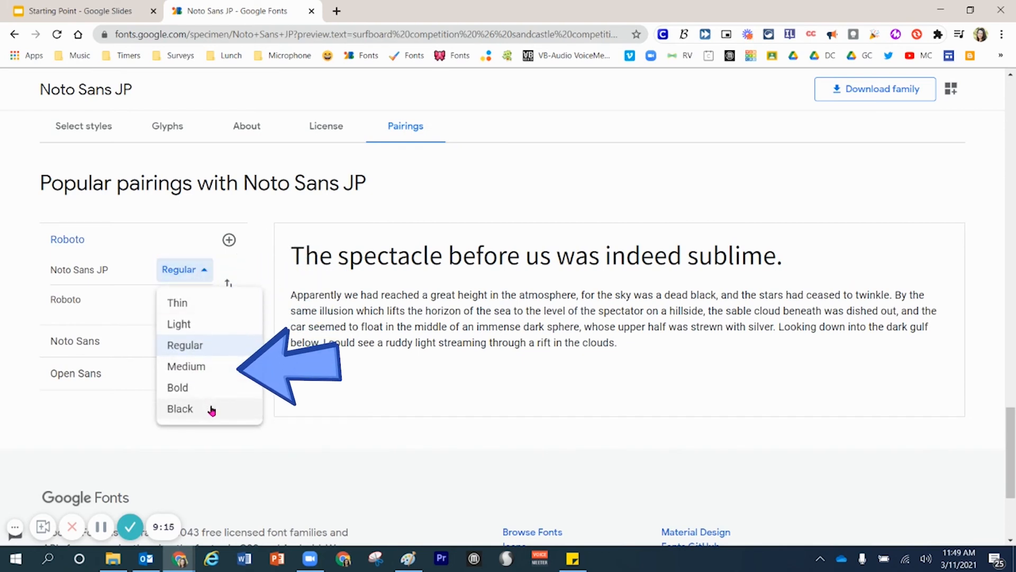
left_click(180, 409)
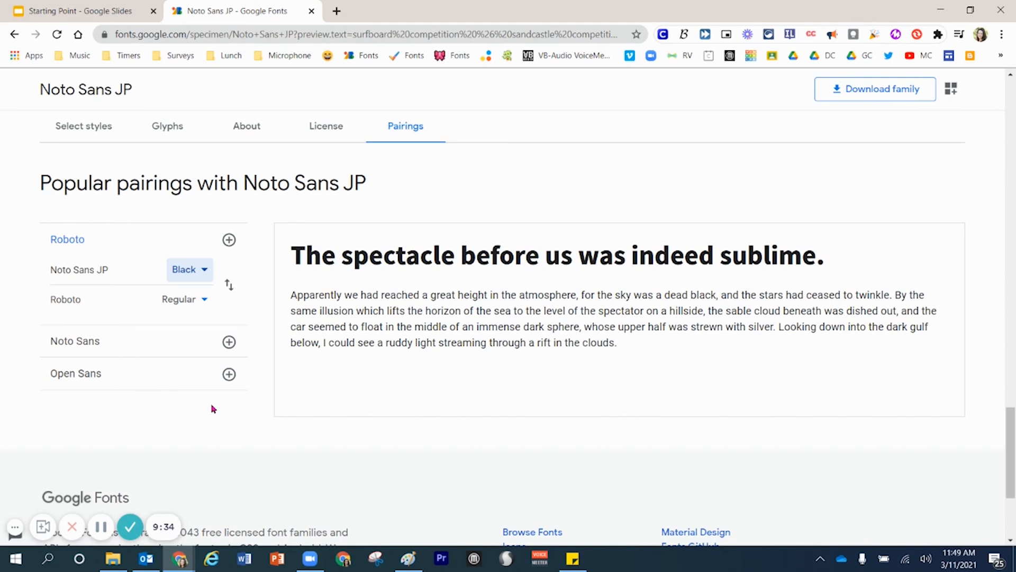
mouse_move(867, 122)
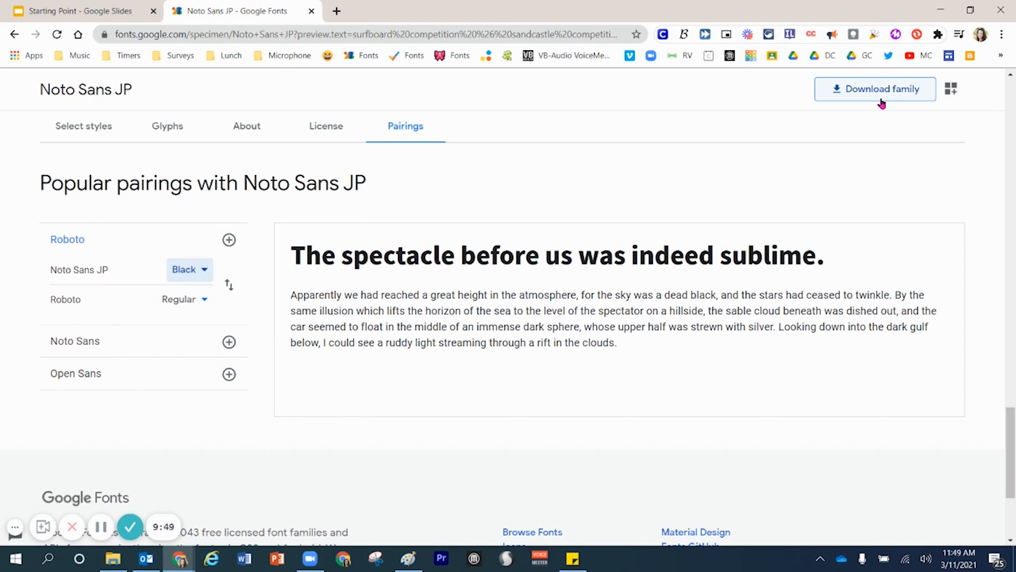
mouse_move(651, 113)
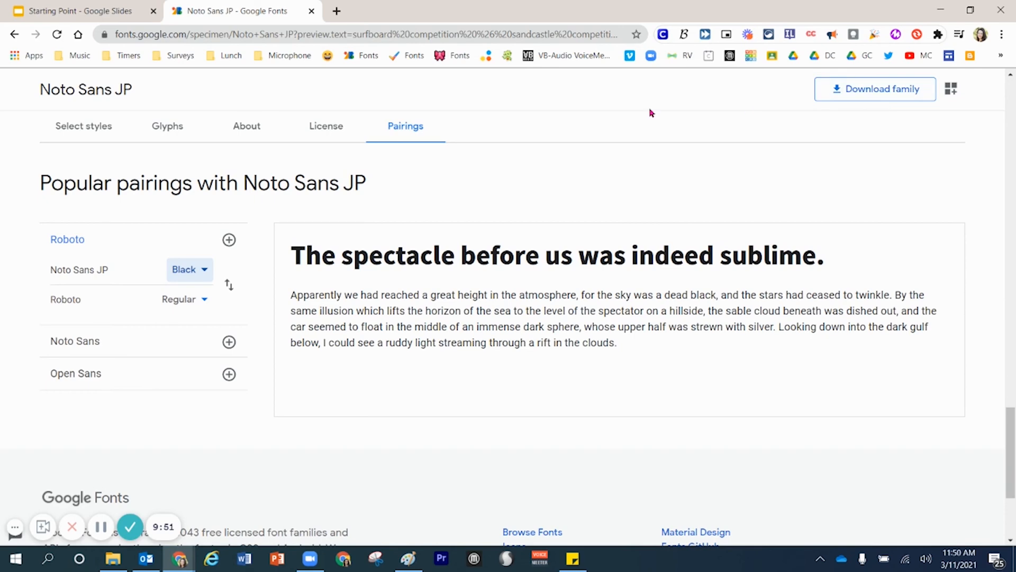
left_click(77, 10)
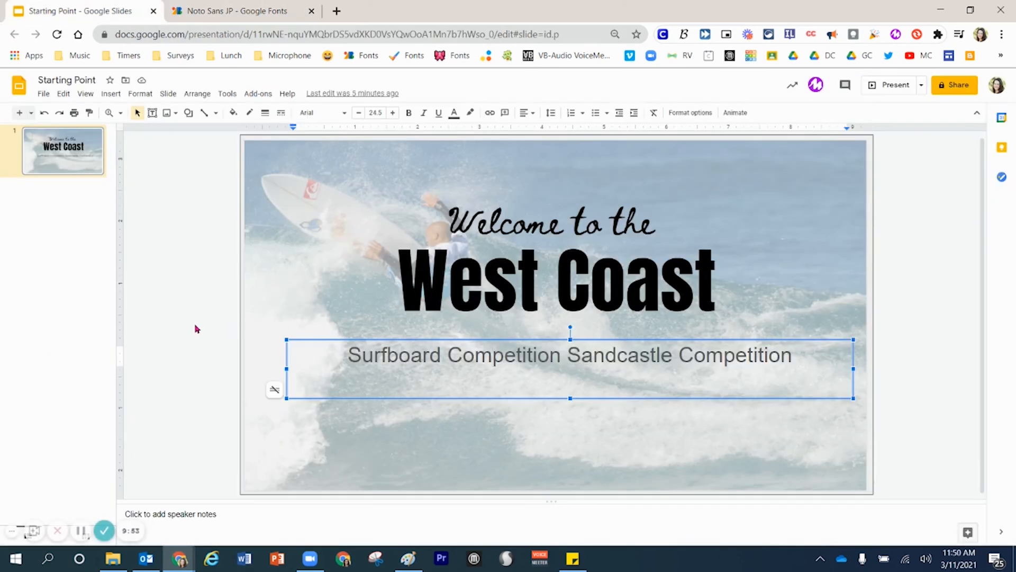
- Set the subtitle in Kulim Park and add '&' plus a 'More information here...' line
left_click(493, 355)
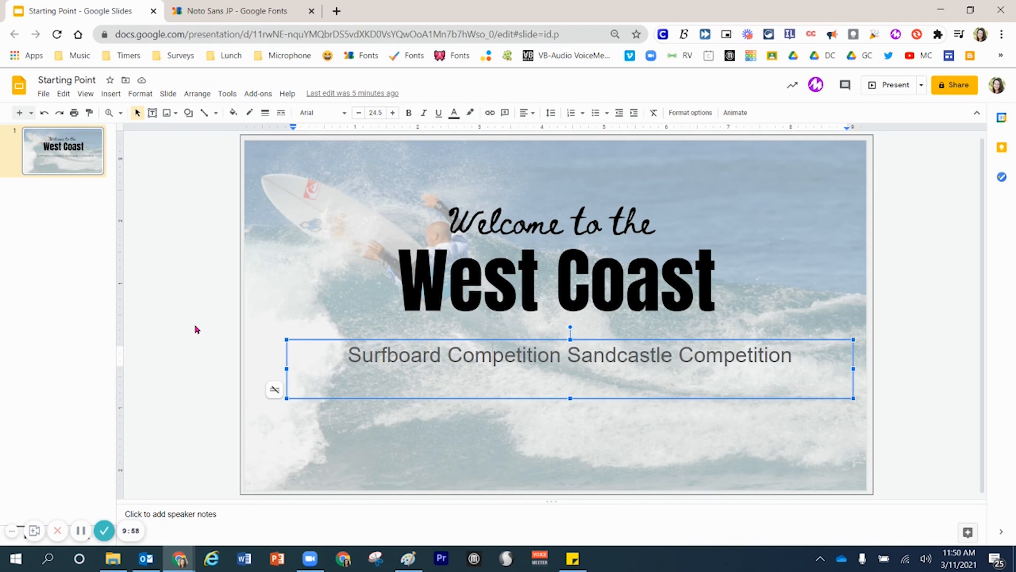
left_click(492, 355)
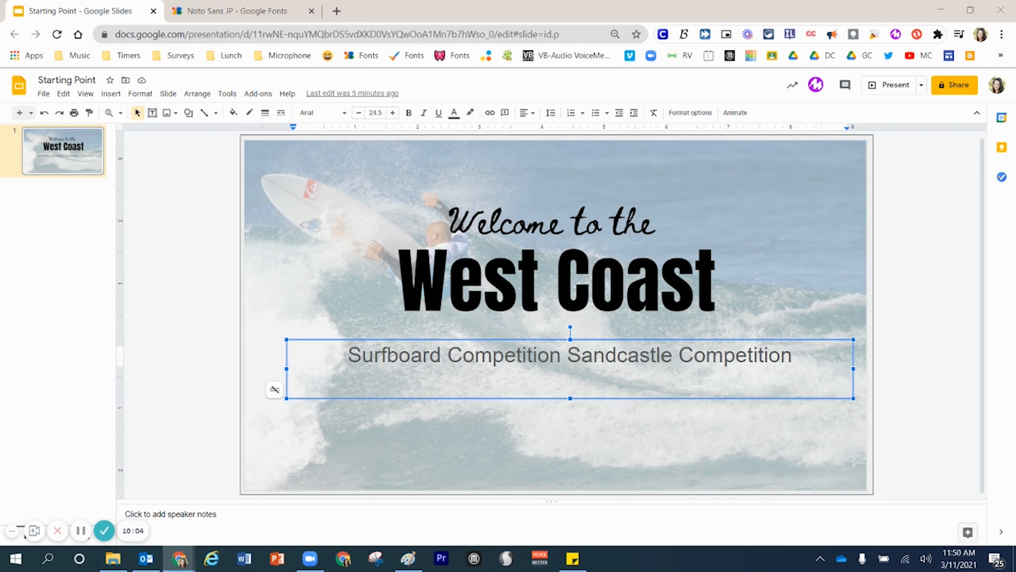
mouse_move(478, 348)
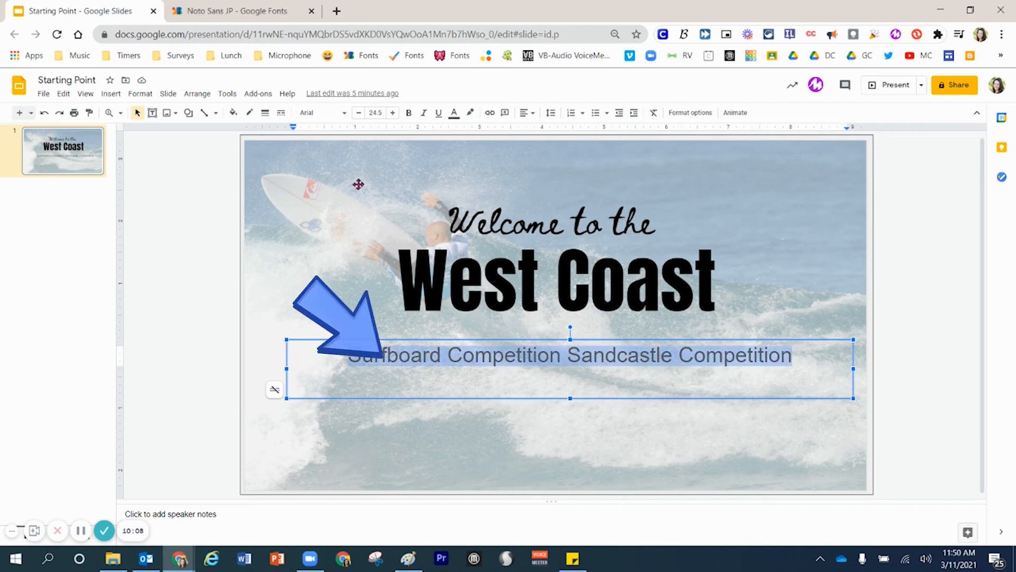
left_click(321, 113)
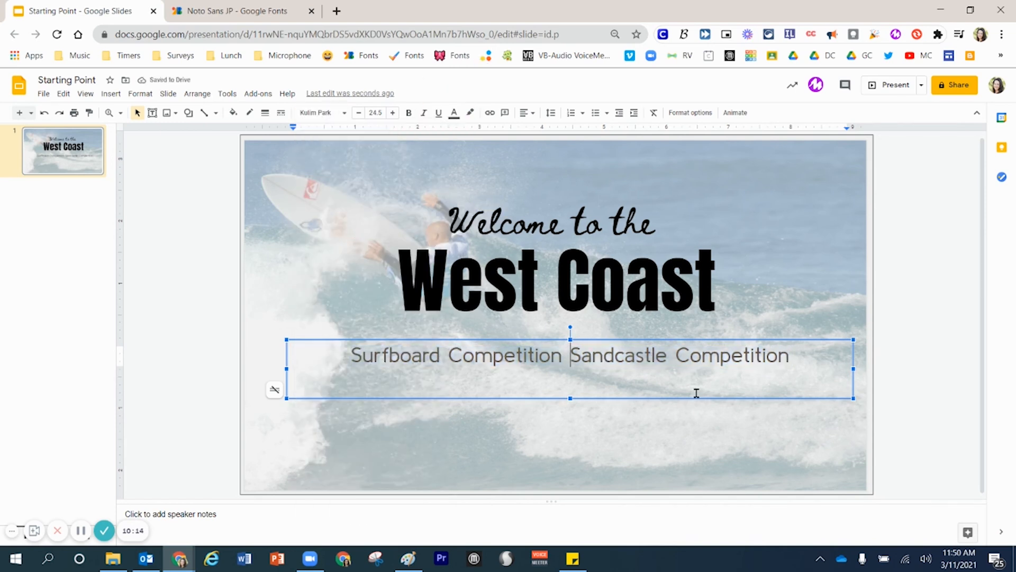
type("&")
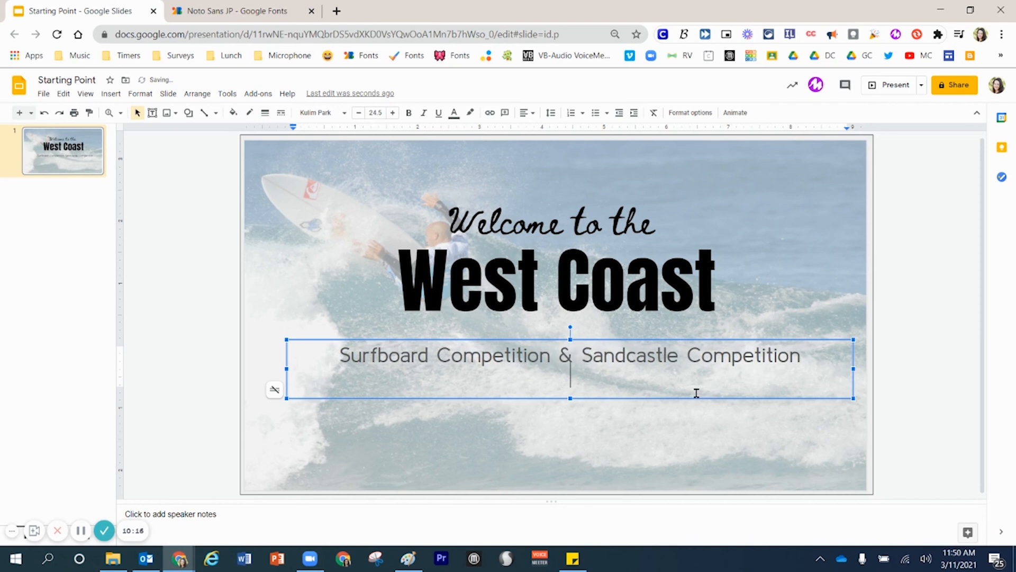
type("More m")
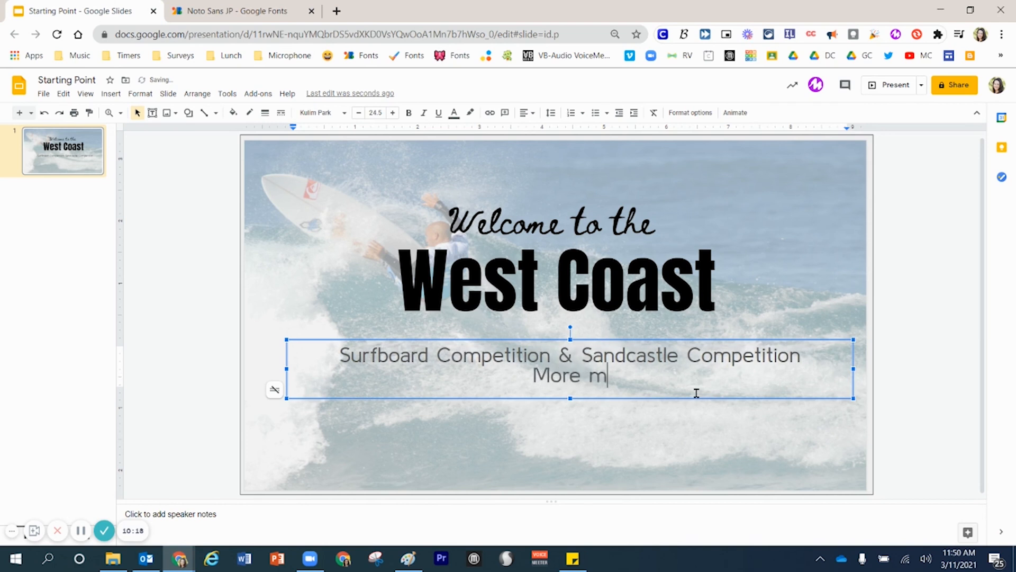
type("information here...")
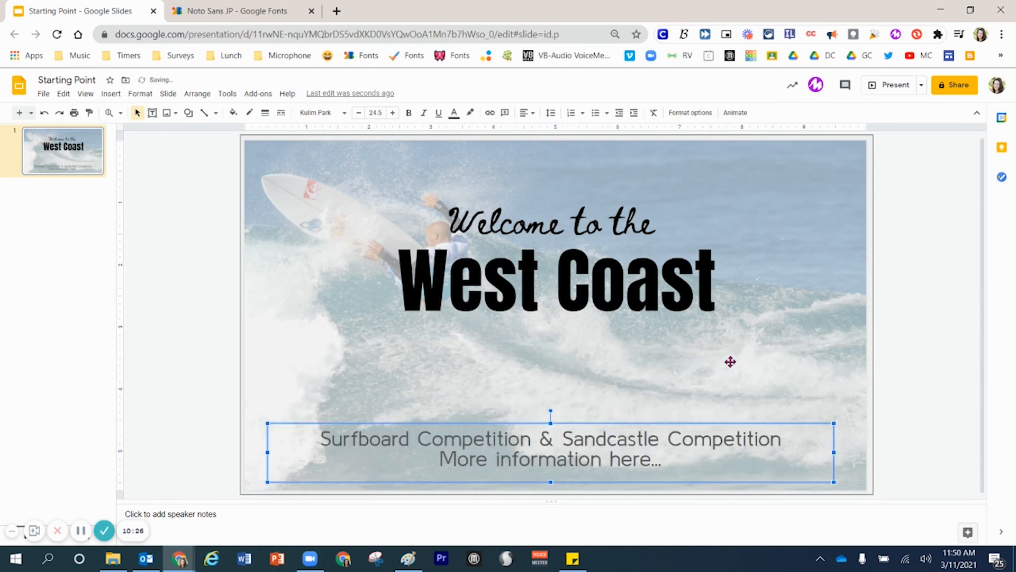
- Reposition 'West Coast' and 'Welcome to the' lower right above the subtitle, nudging West Coast with Shift+Down
left_click(556, 282)
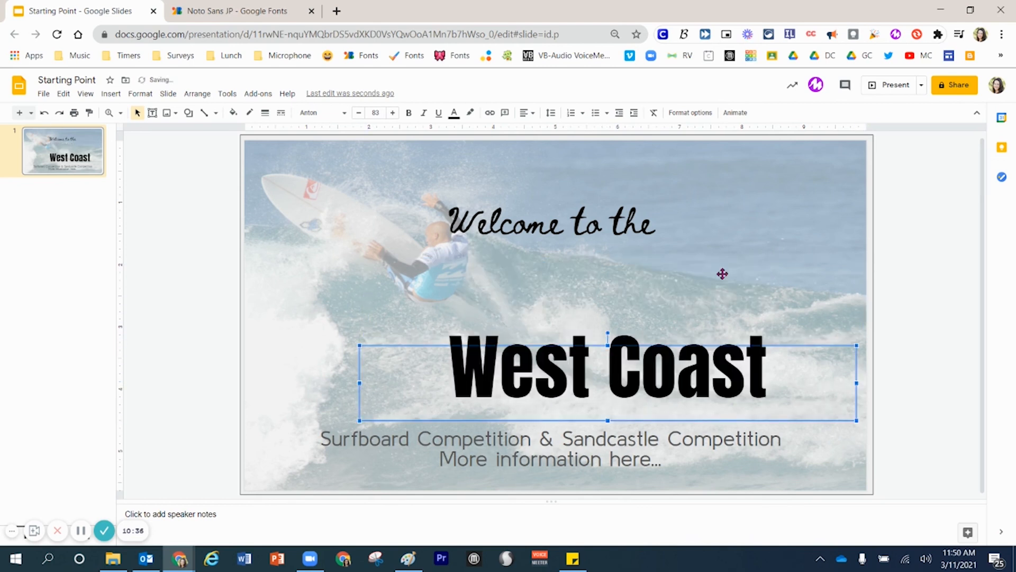
left_click_drag(606, 378, 622, 402)
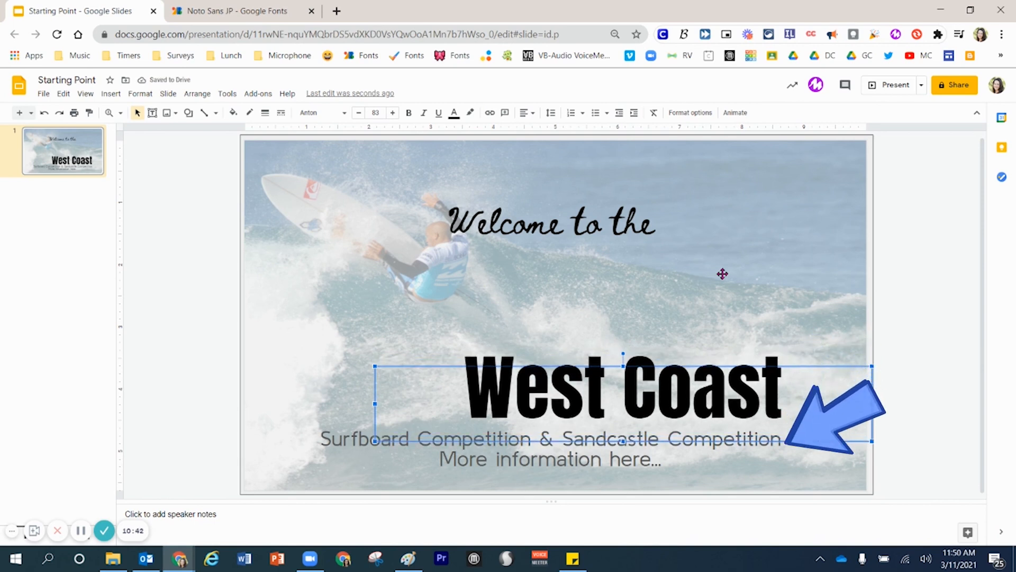
left_click(547, 223)
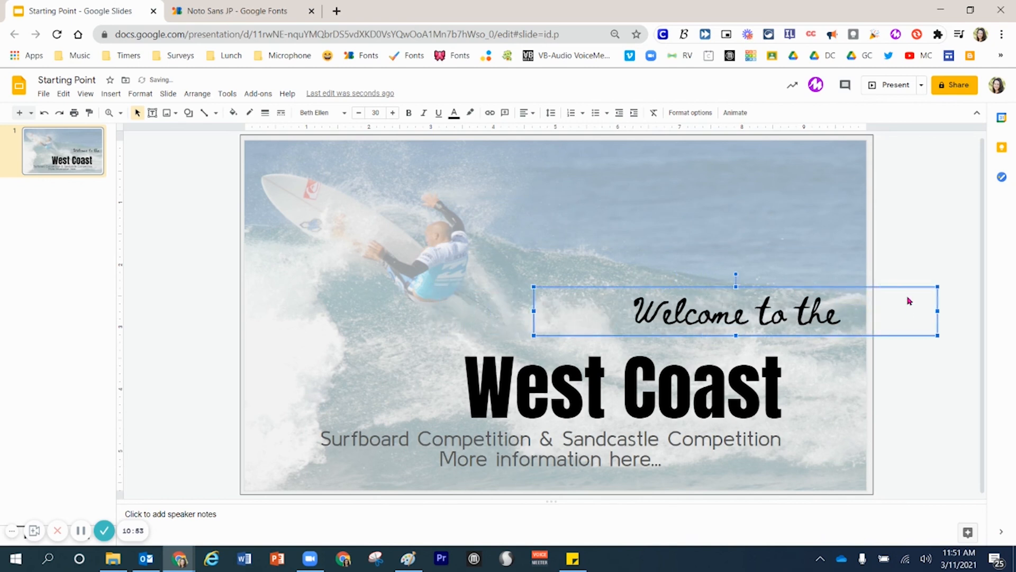
left_click_drag(734, 310, 735, 326)
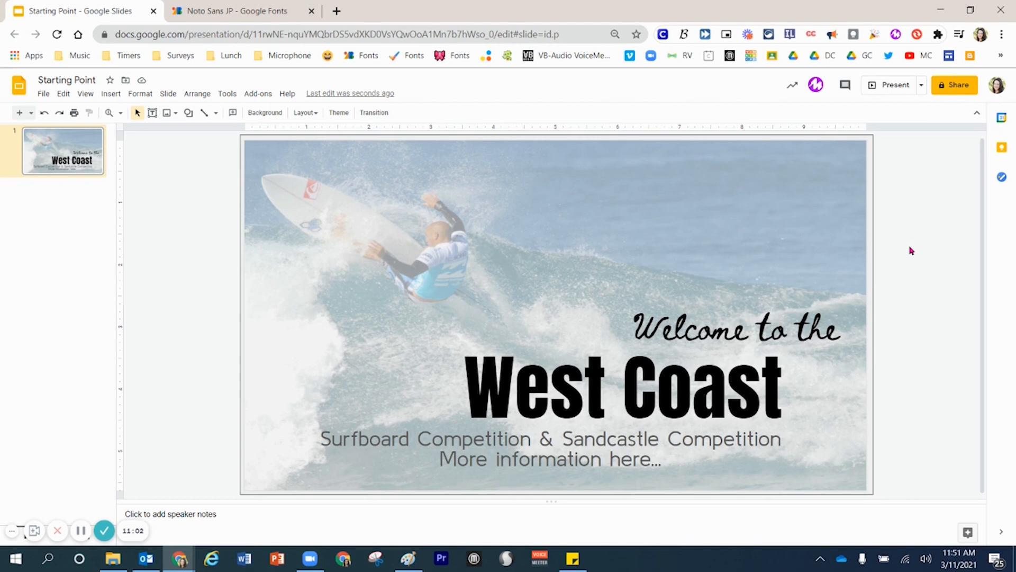
left_click(622, 389)
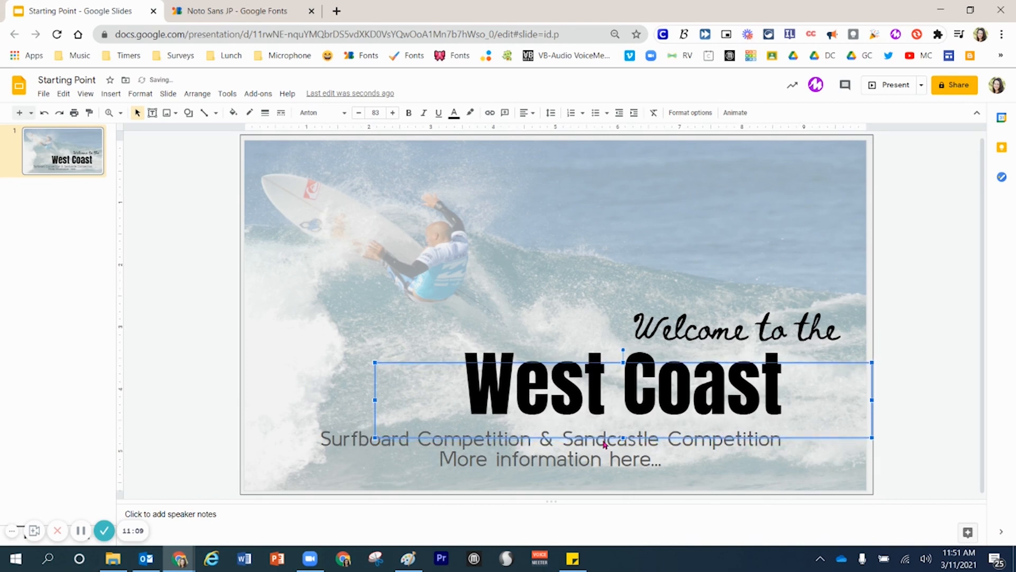
key("shift+Down")
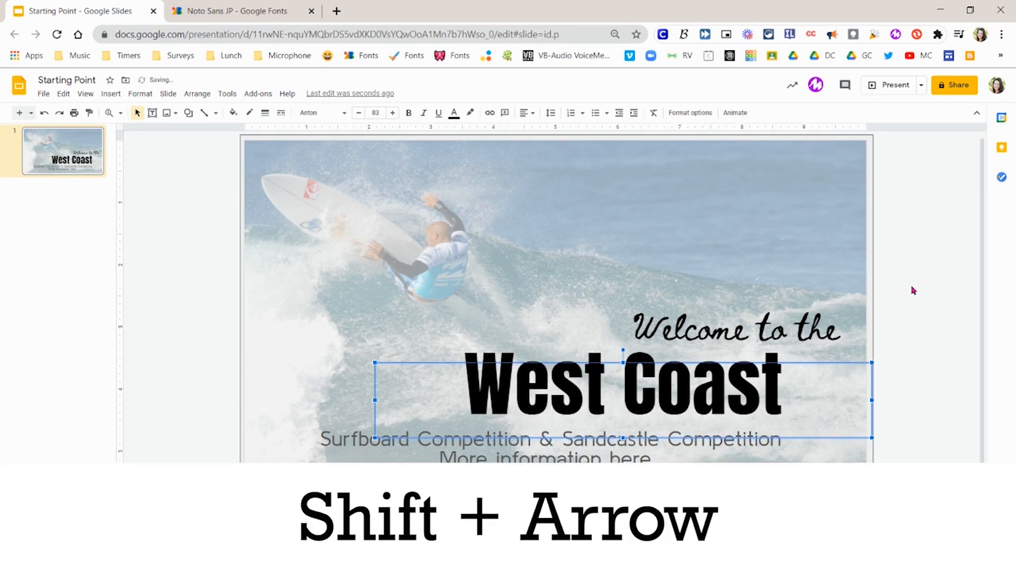